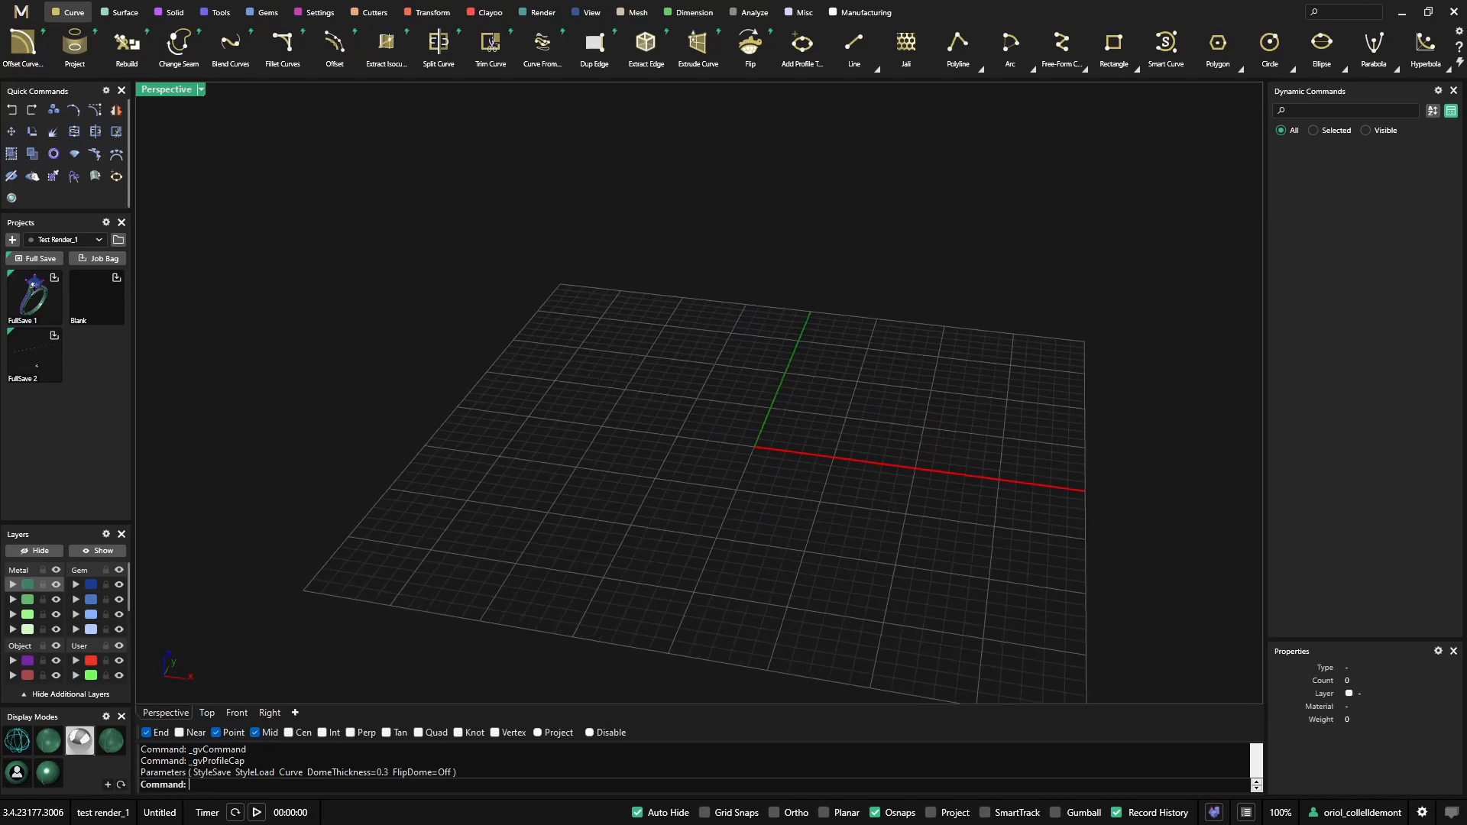
Build the ring rail circle for the shank and place a 4 by 2 oval profile on it.
click(119, 12)
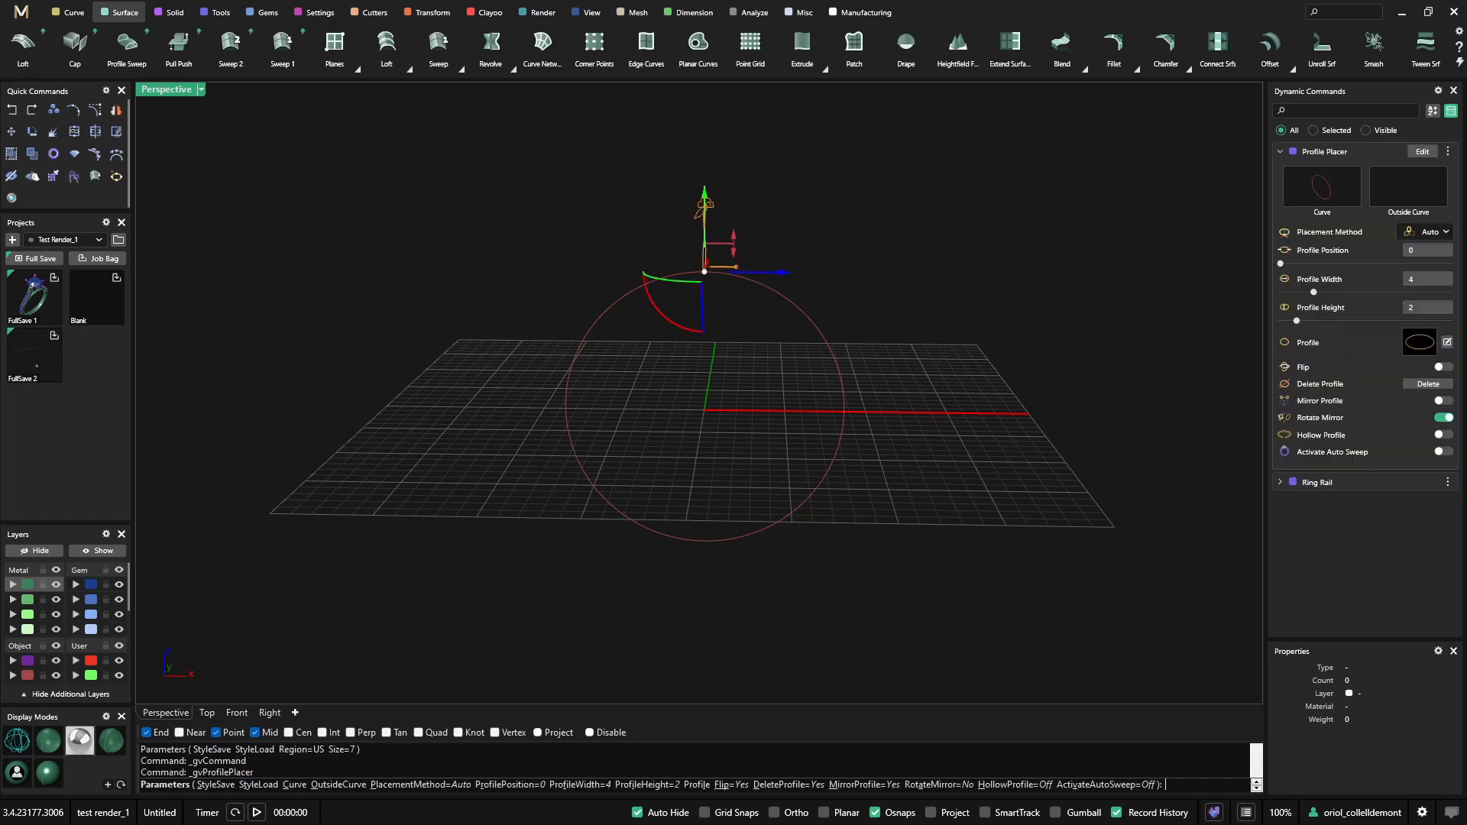
Slide an oval profile to a new position on the upper half of the rail.
drag(703, 272, 944, 411)
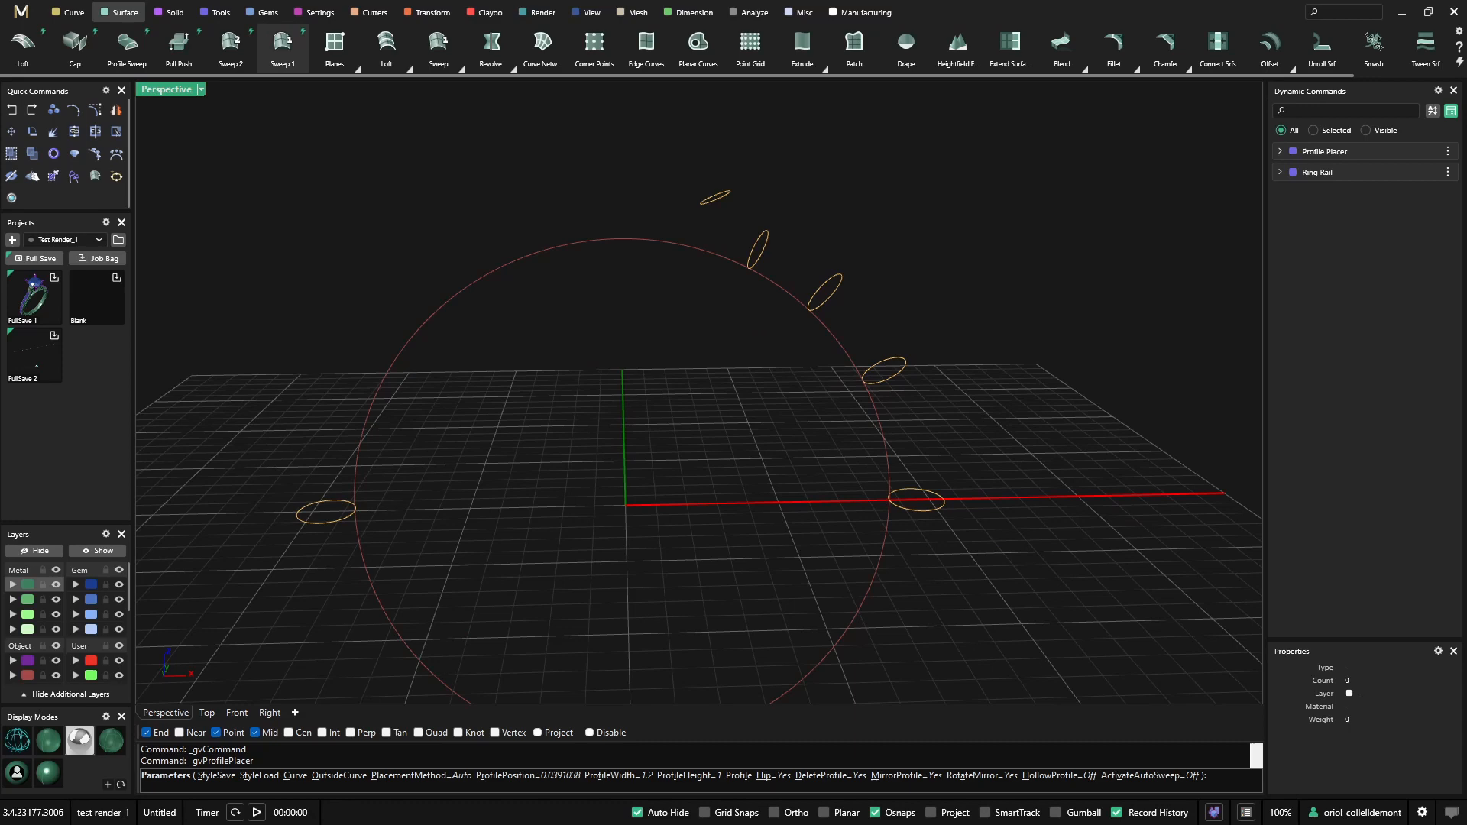
mouse_move(282, 43)
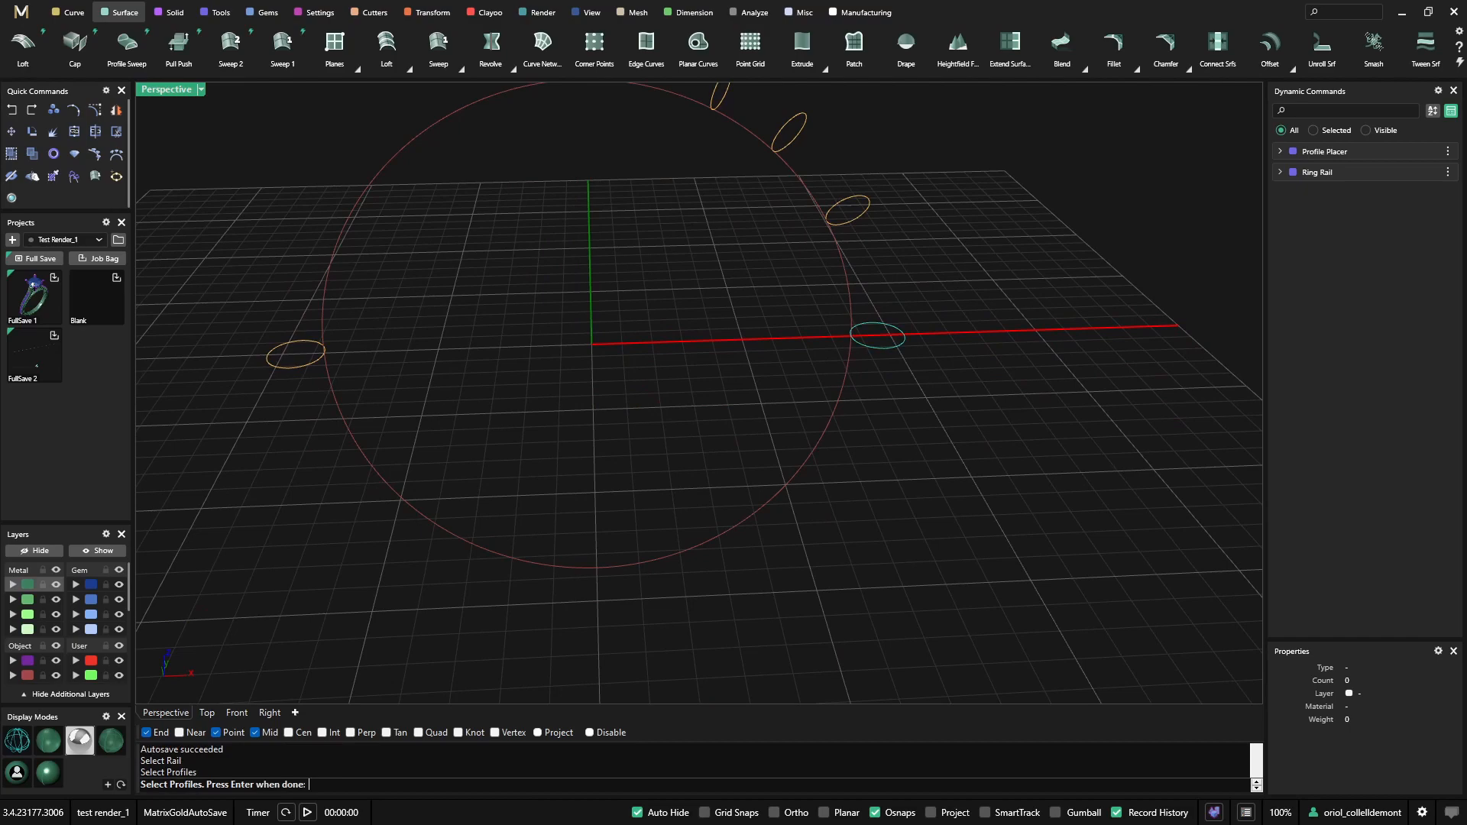
Loft the shank half through the selected profiles, trying Loose and Straight loft types, ending on Loose.
key(Enter)
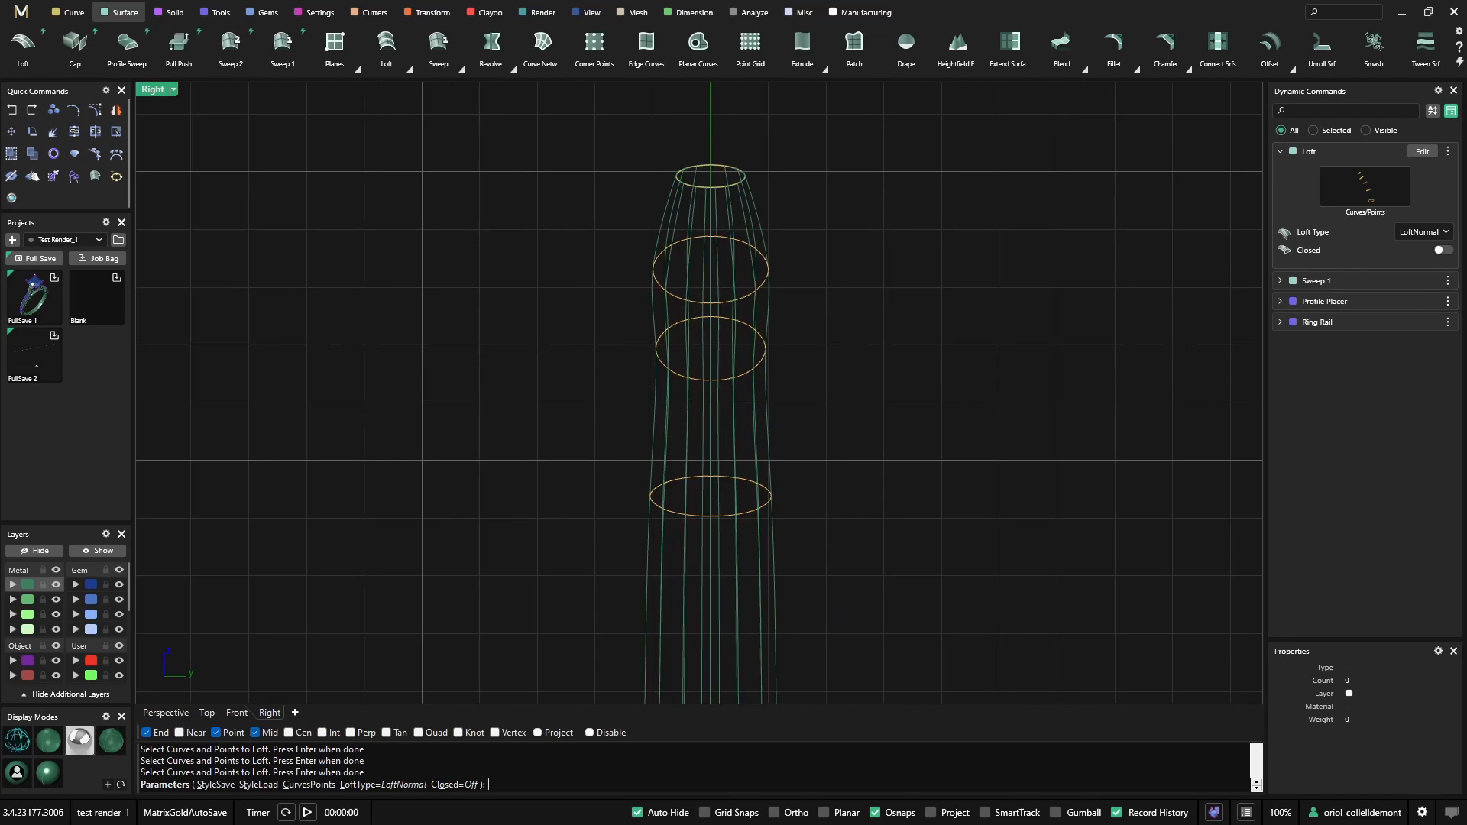
click(1425, 233)
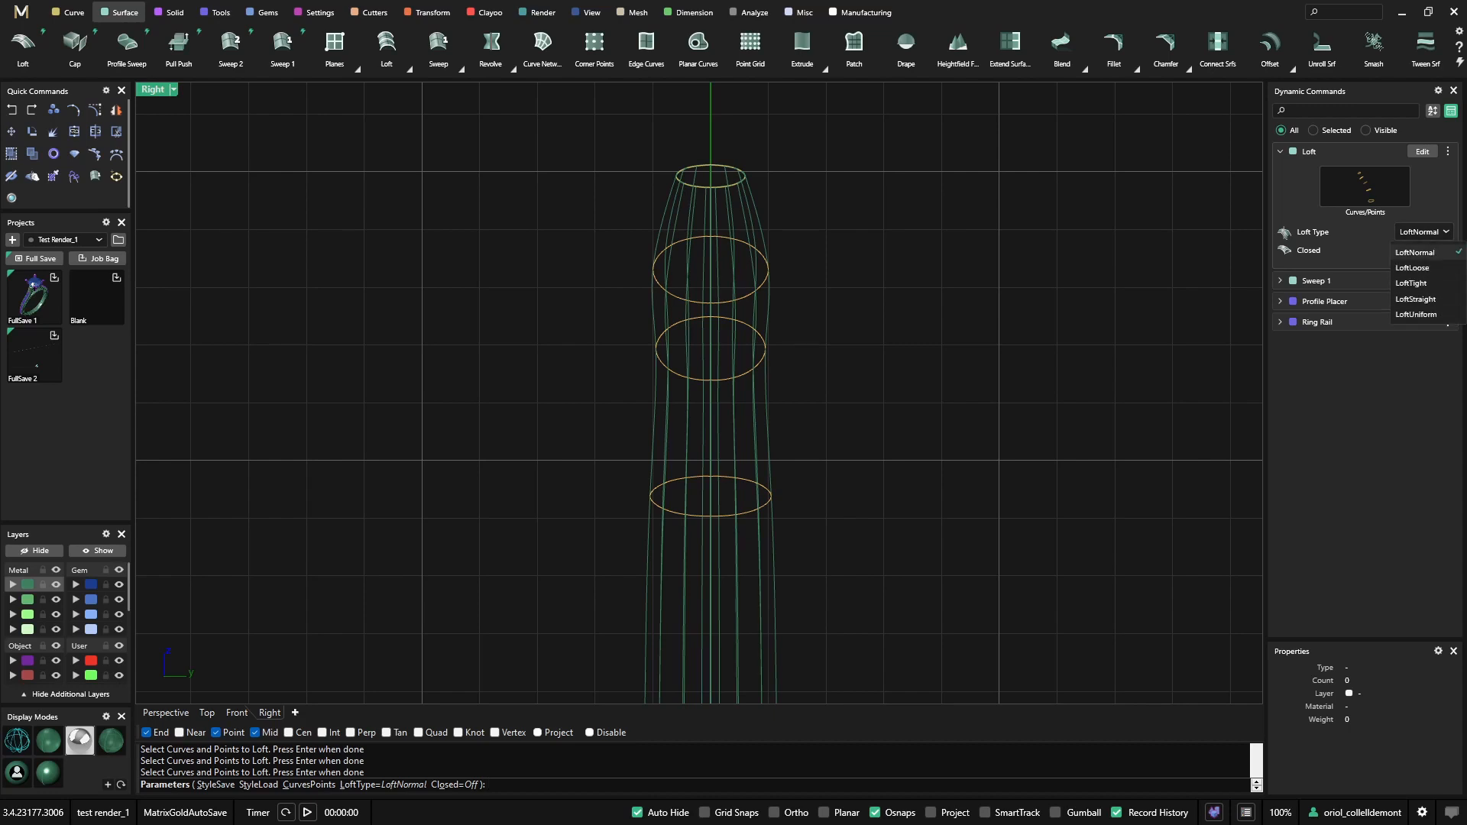
click(1411, 267)
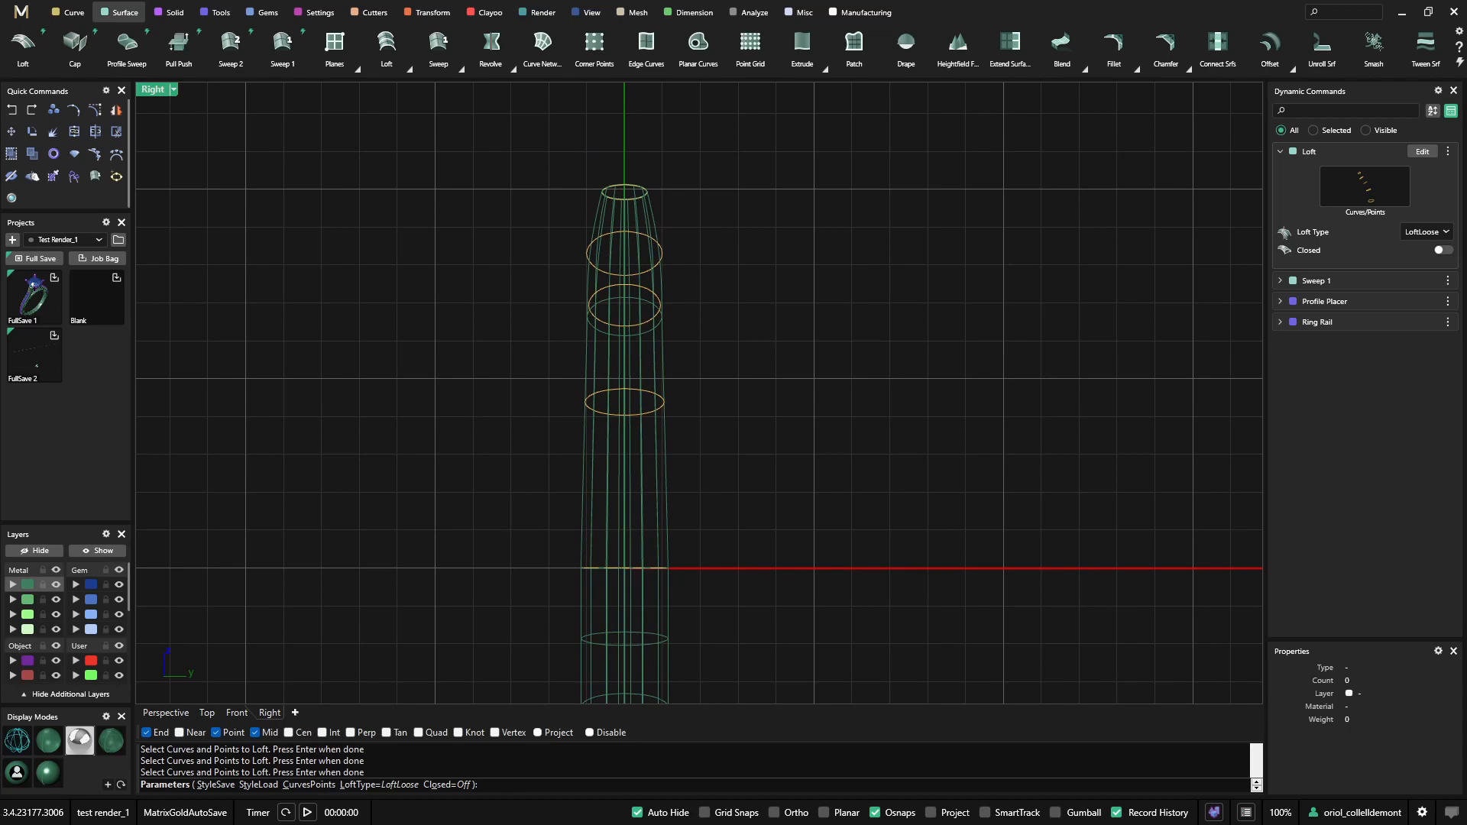
click(1443, 232)
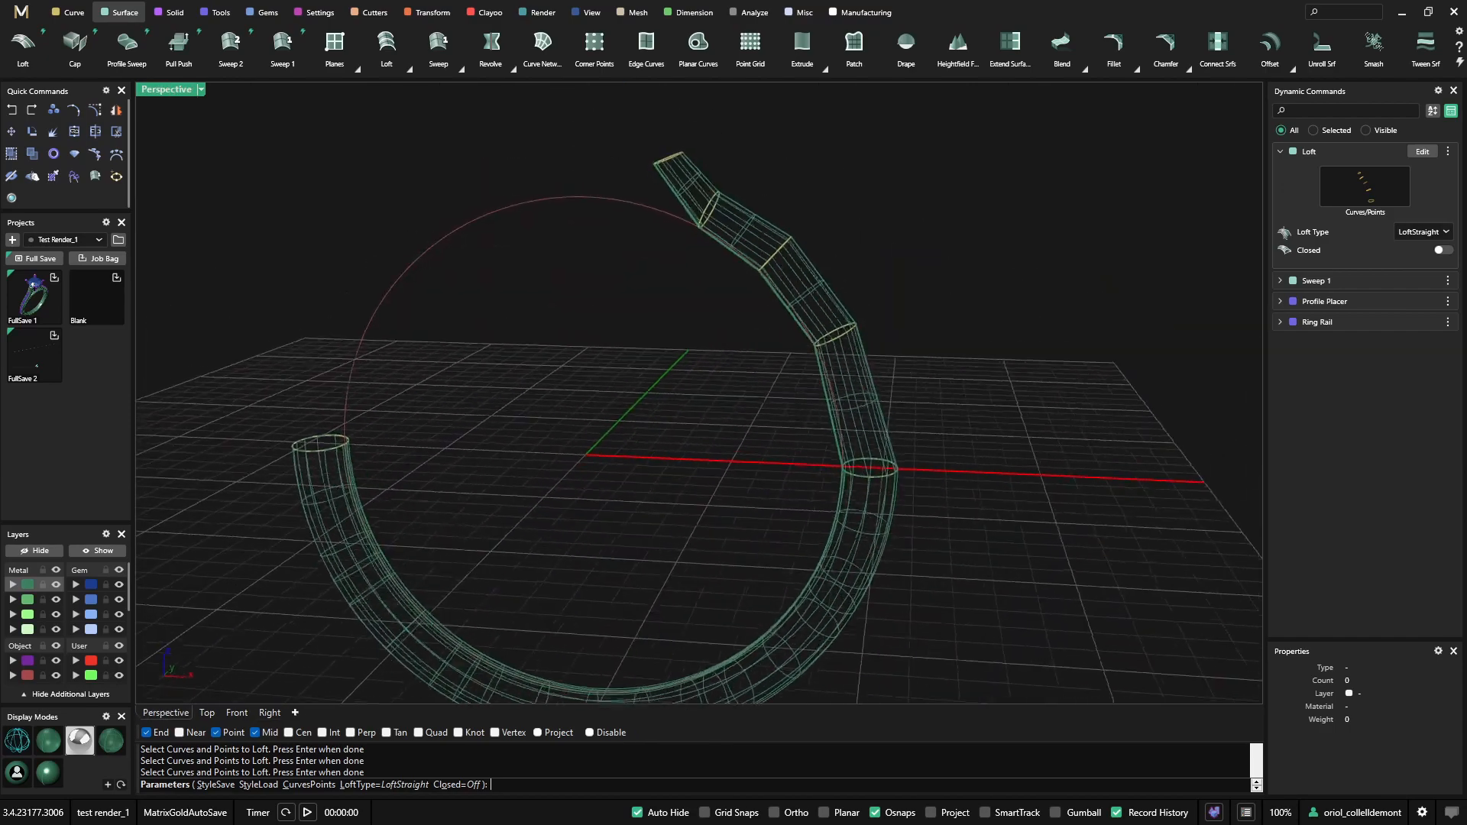
click(1423, 232)
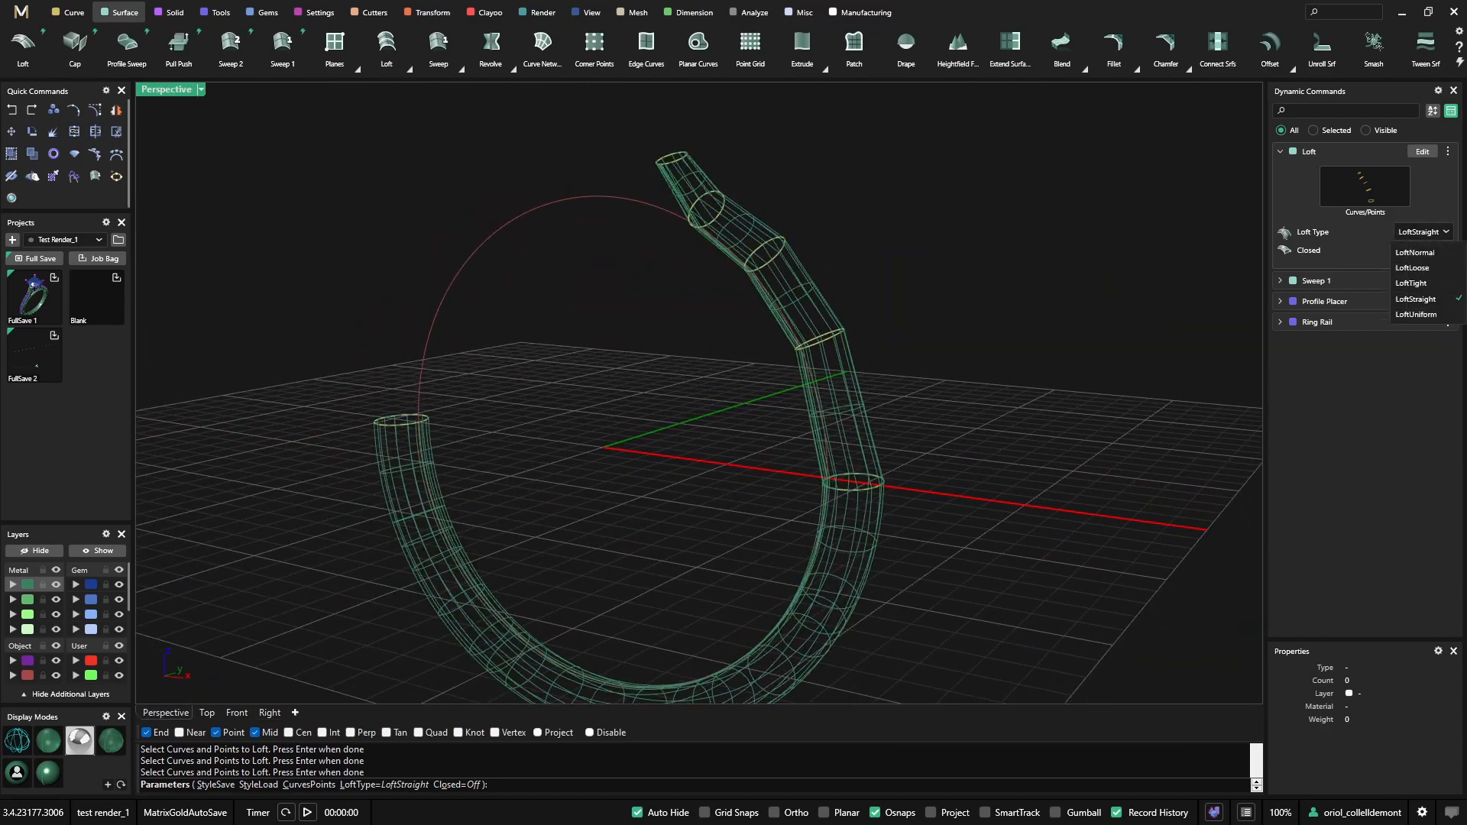
click(1412, 268)
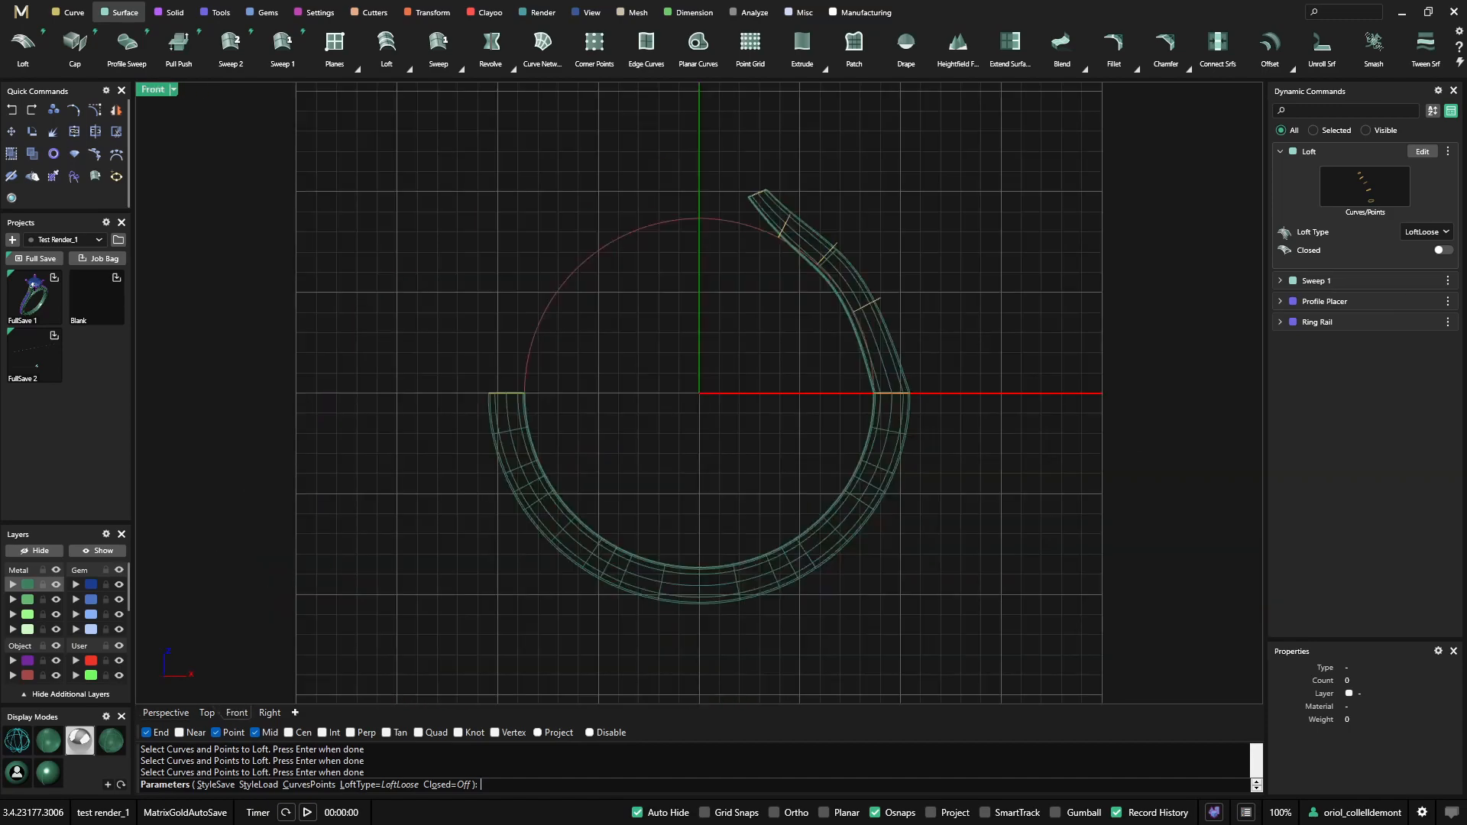
Change the loft type and reshape one placed profile so the upper arm tapers and curls upward.
click(1425, 232)
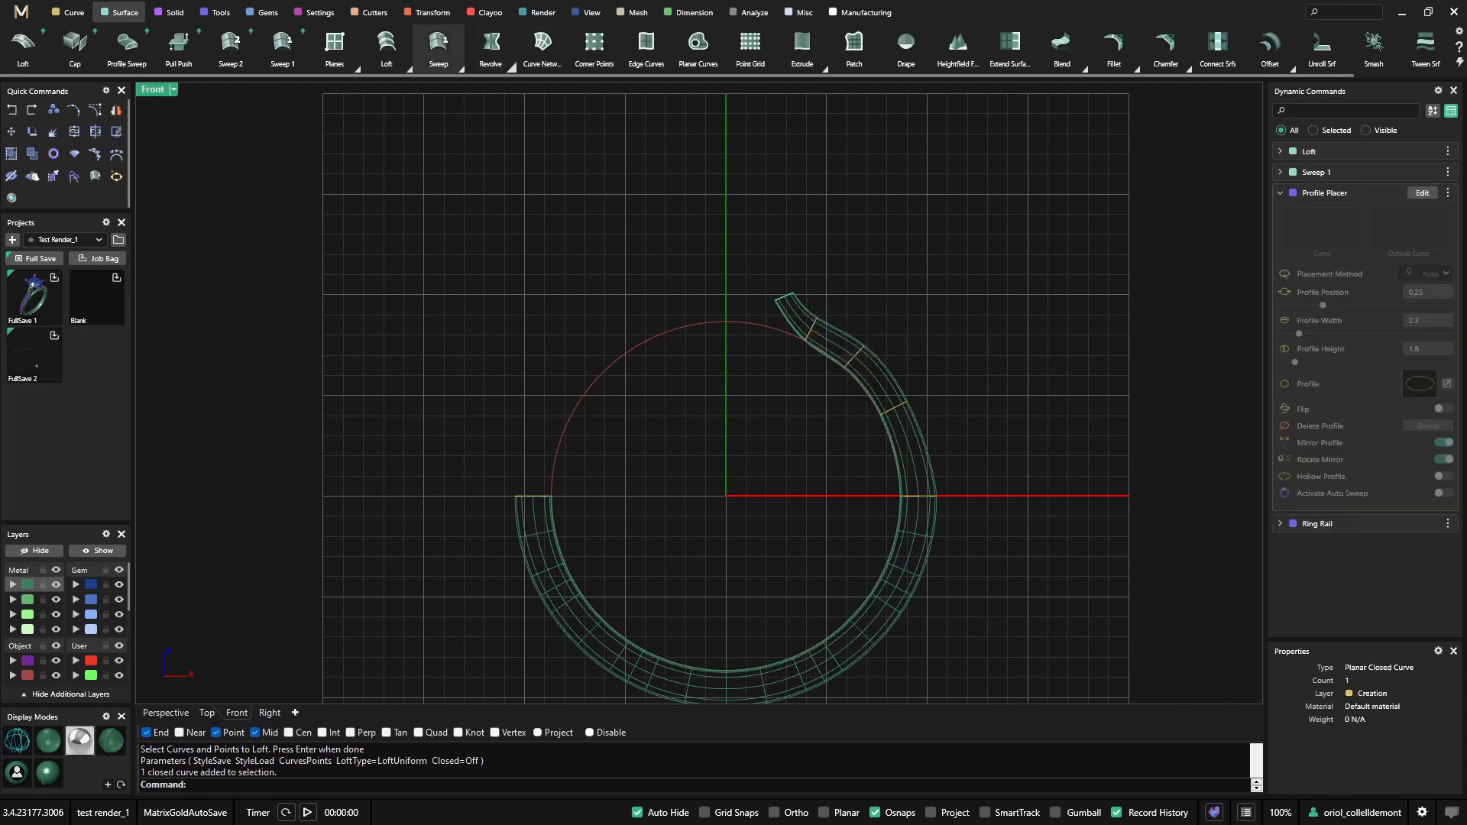
click(221, 13)
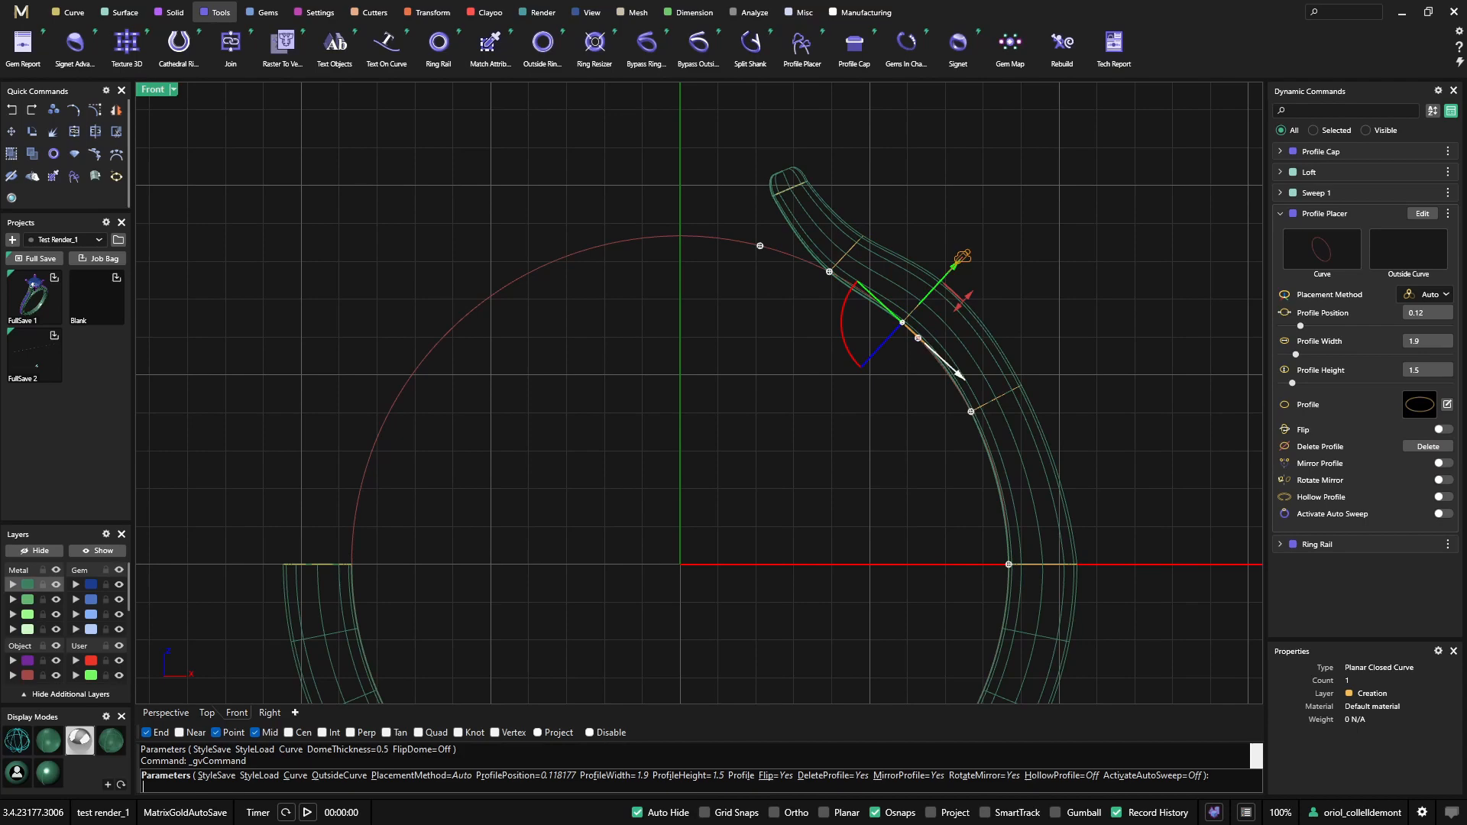
drag(921, 339, 1028, 383)
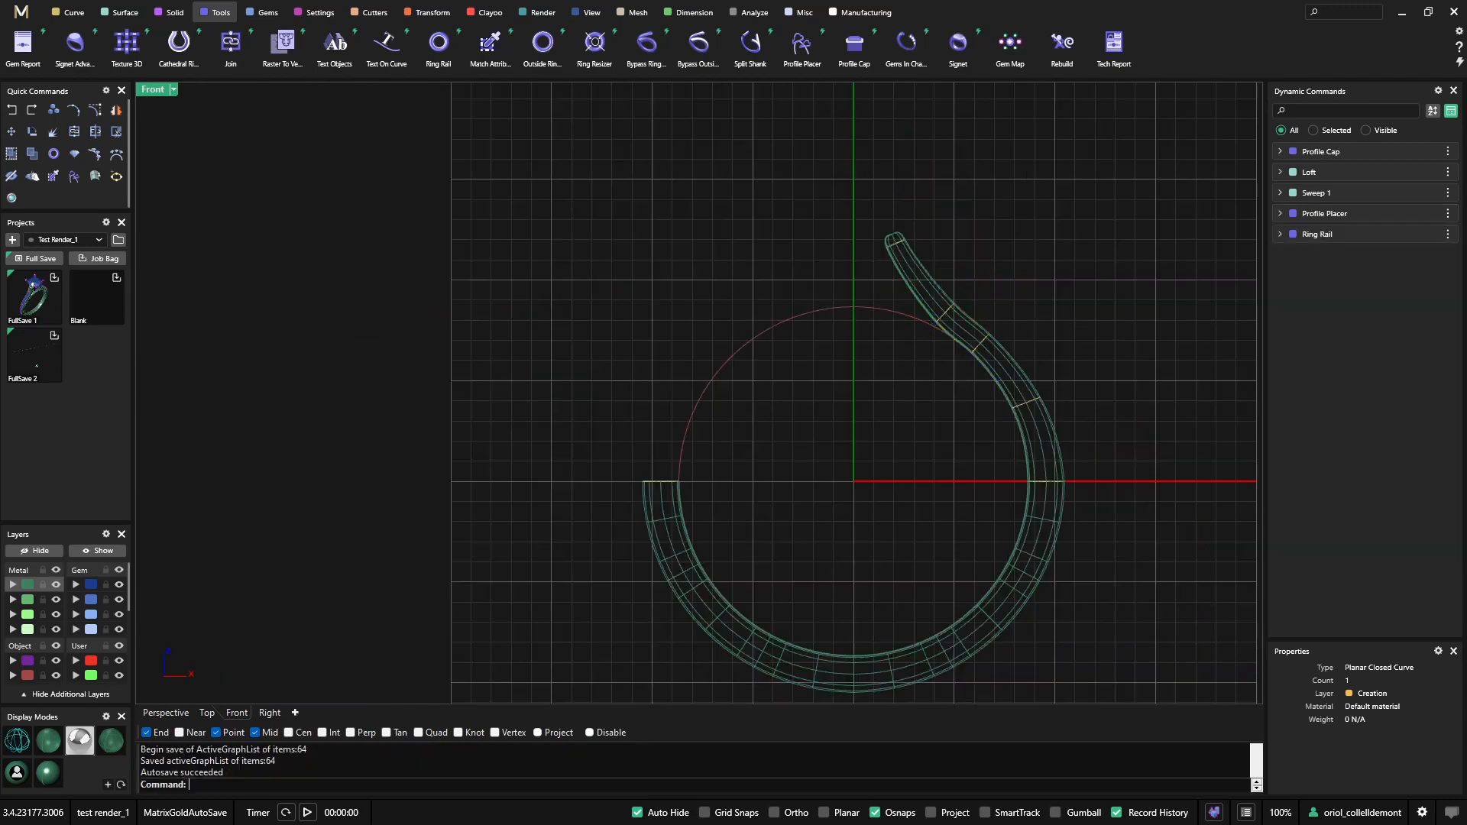
Mirror the shank half in Y to form both arms, then select the rail for a new profile.
click(1281, 171)
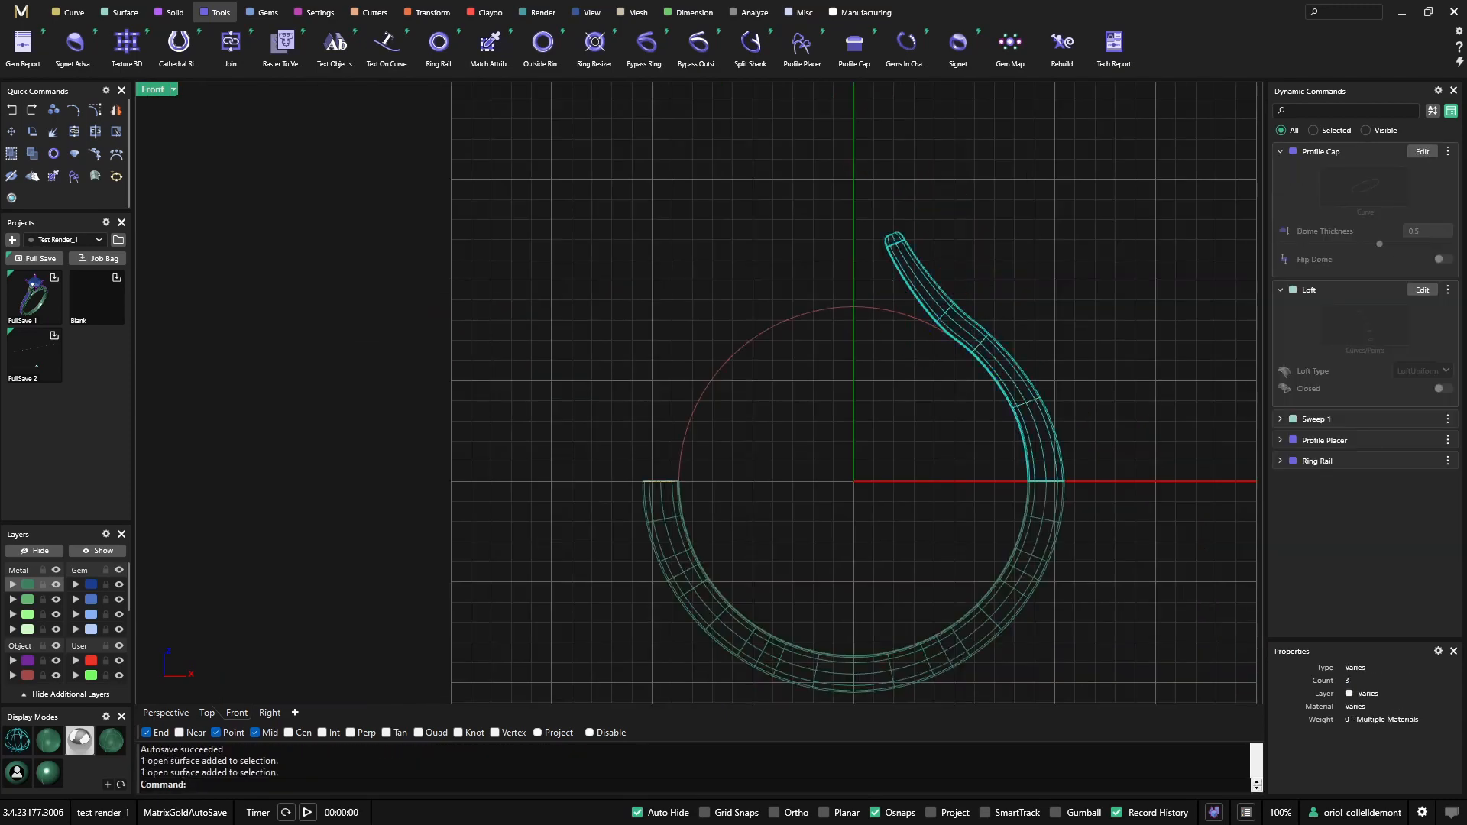
click(431, 12)
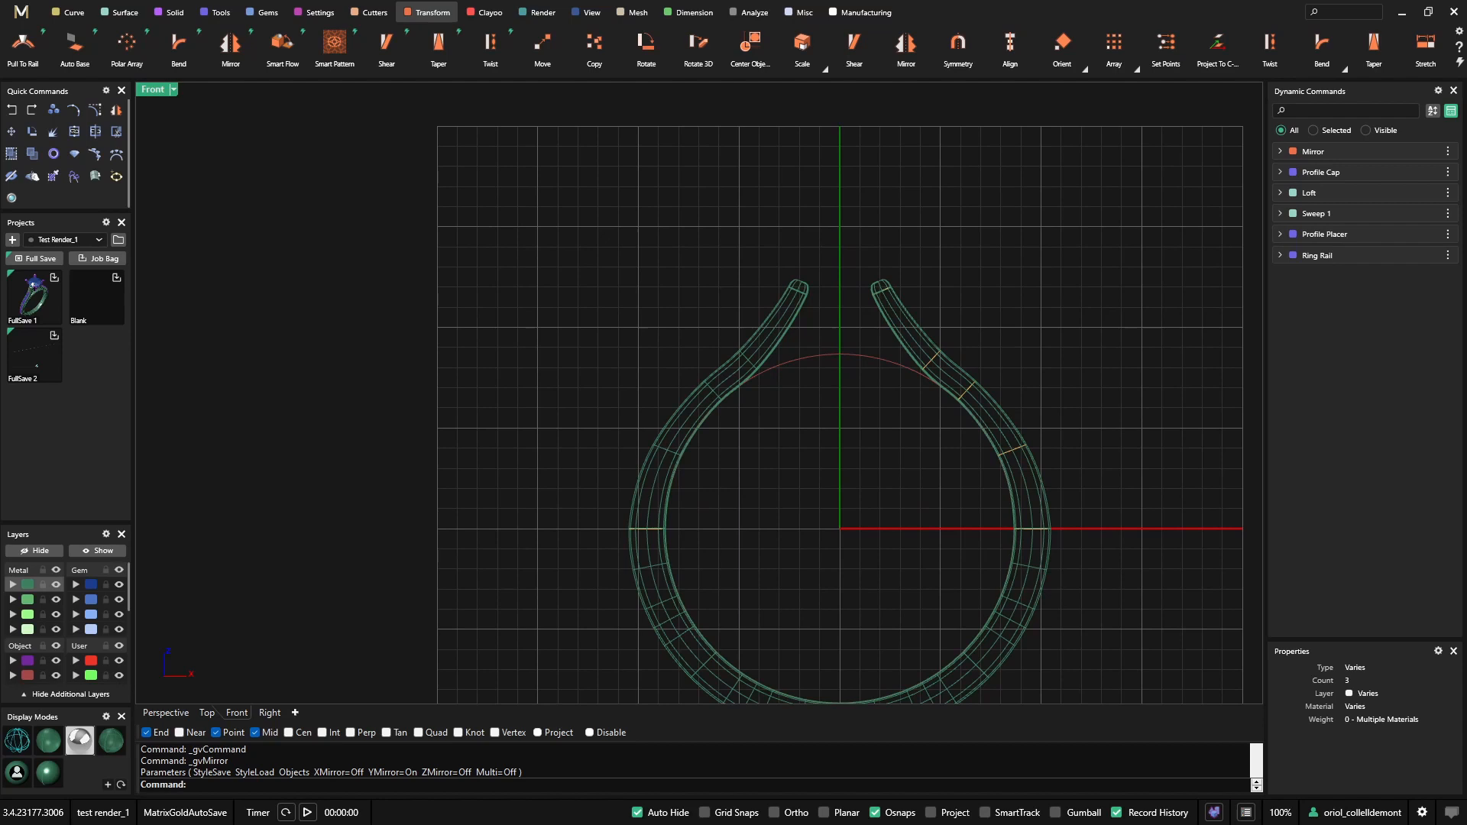
click(1281, 255)
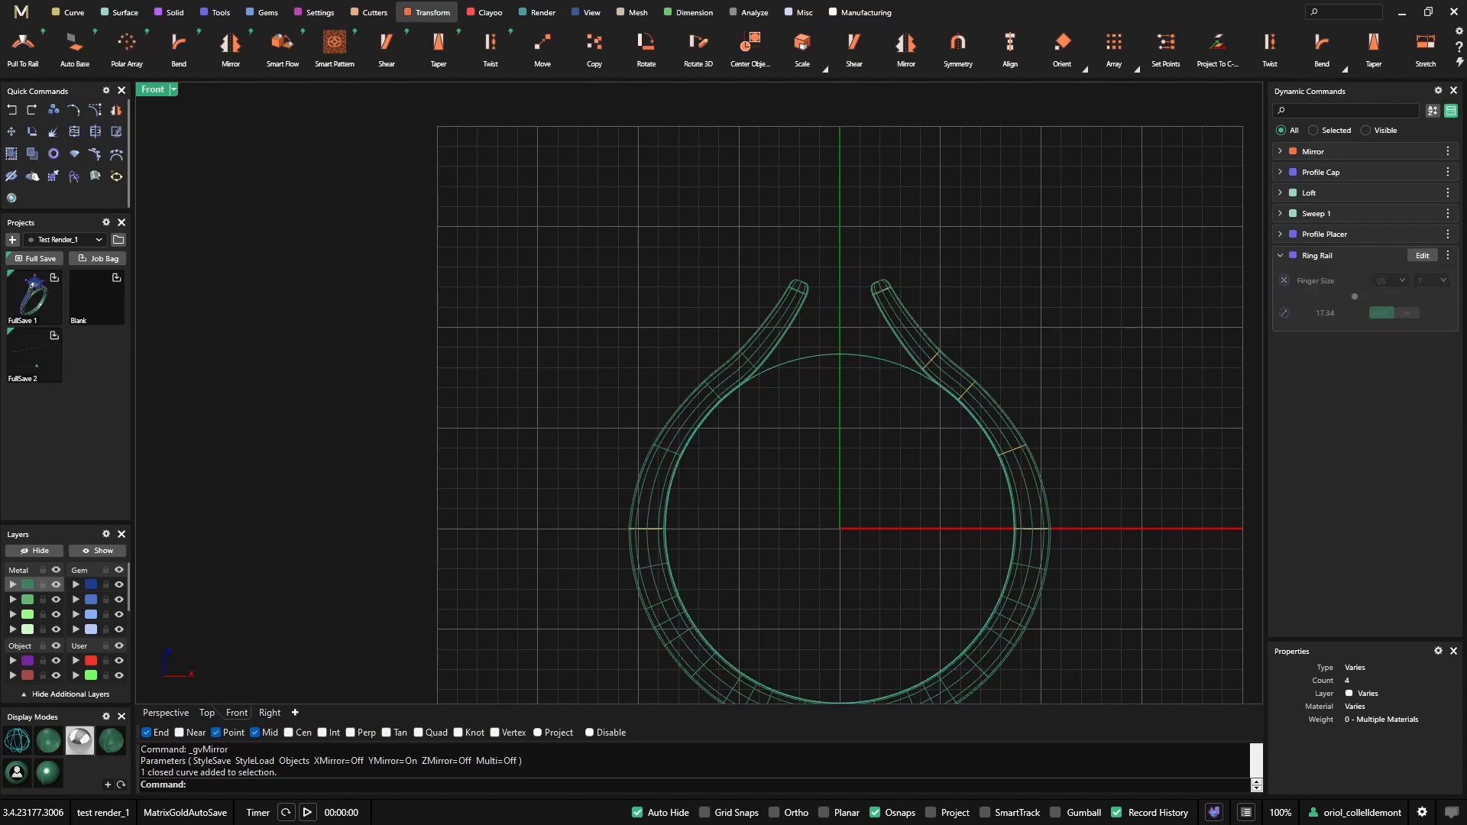
click(333, 43)
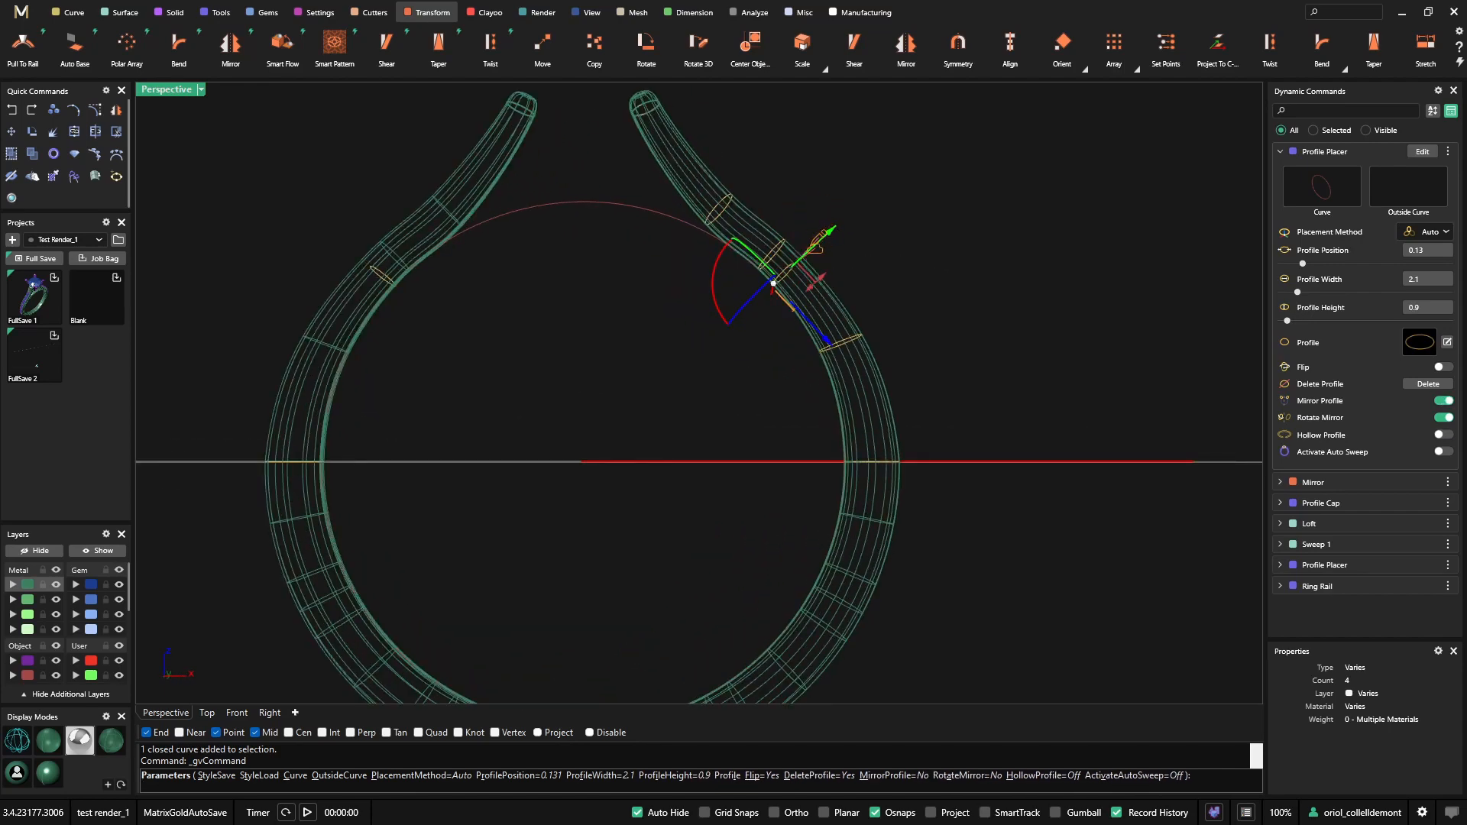
Sweep the new profile around the full ring rail, joining both arms into one band.
click(123, 12)
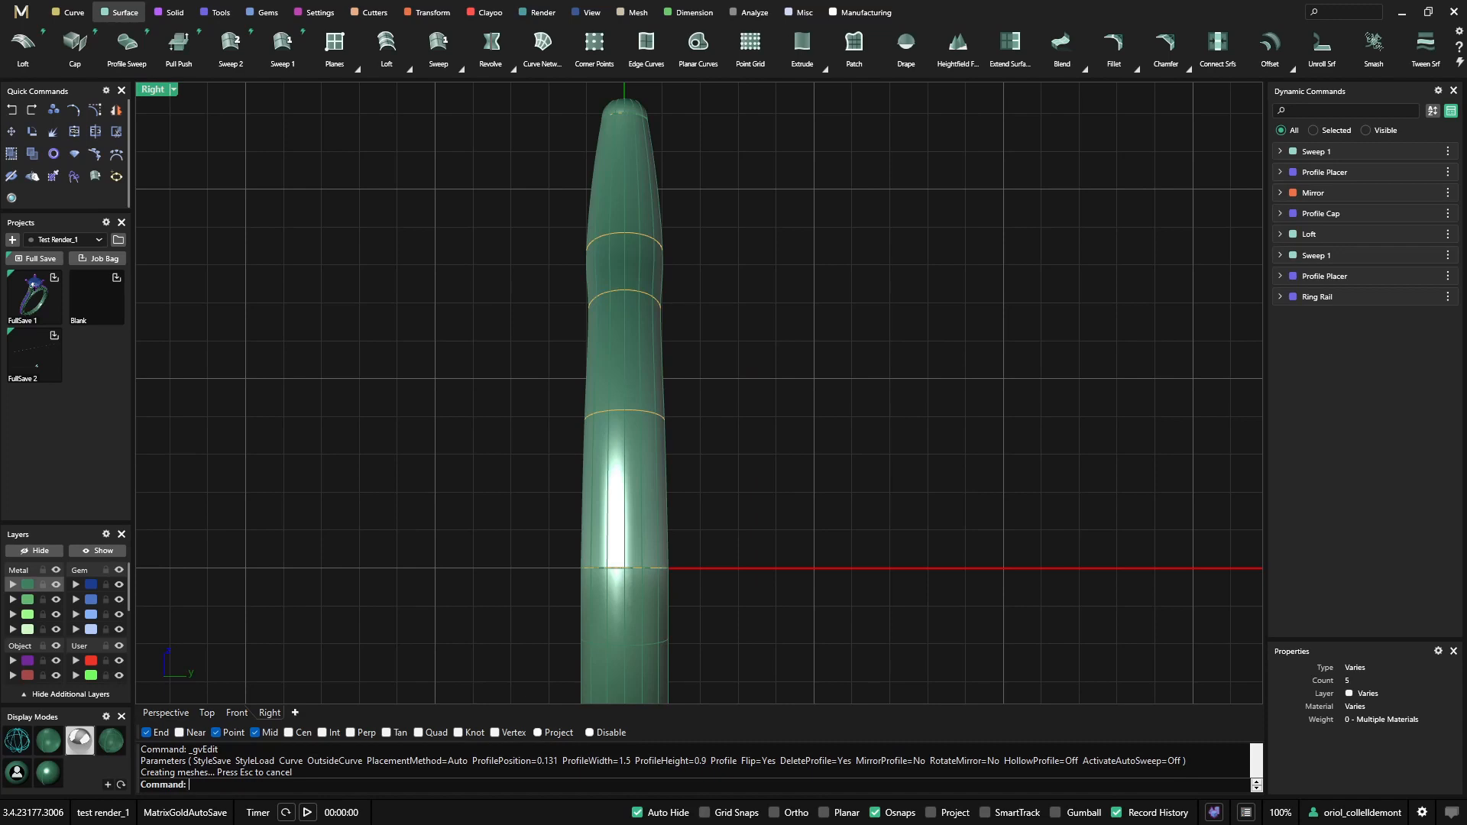
click(623, 252)
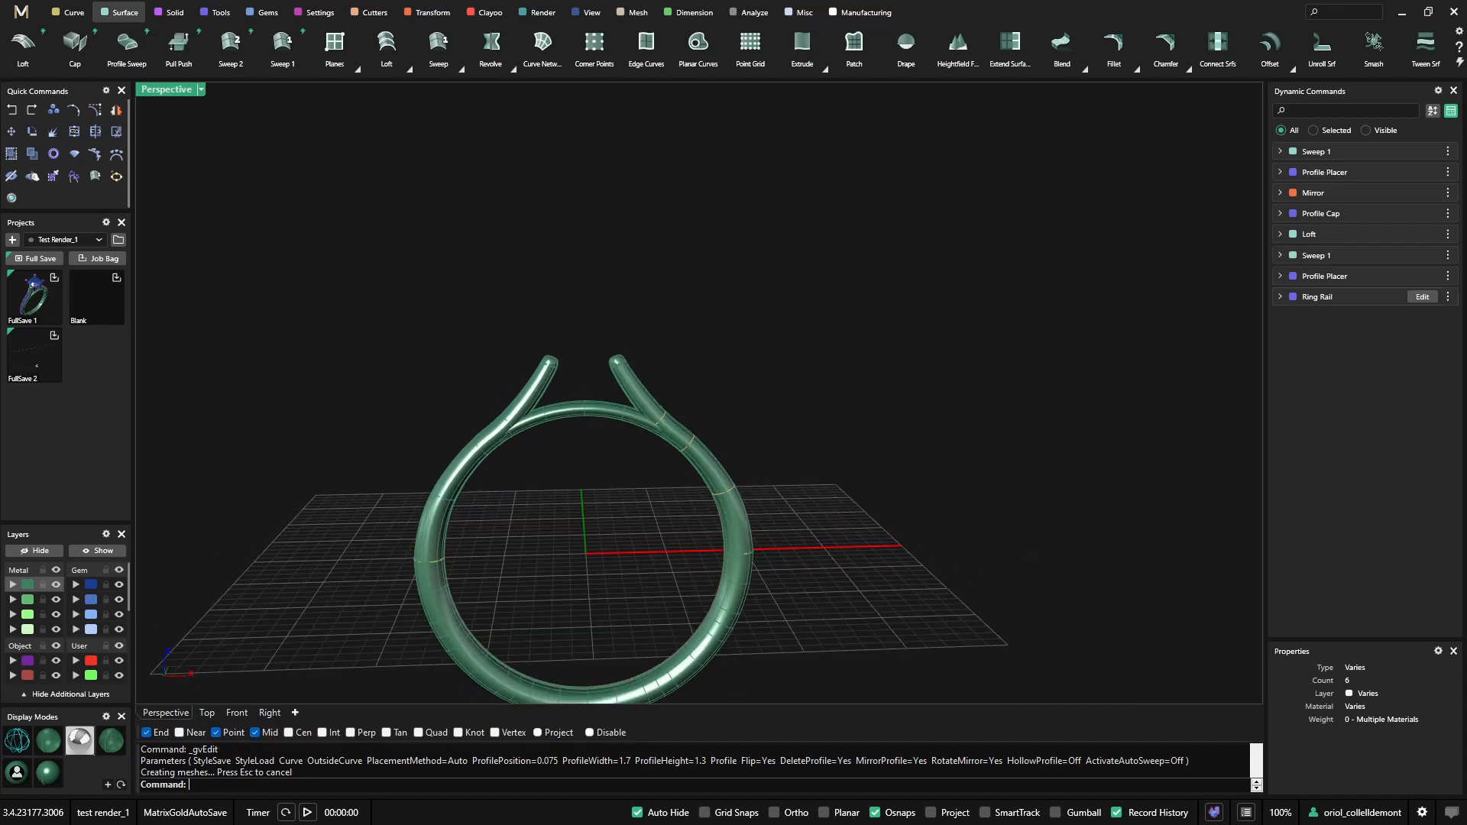
click(1281, 297)
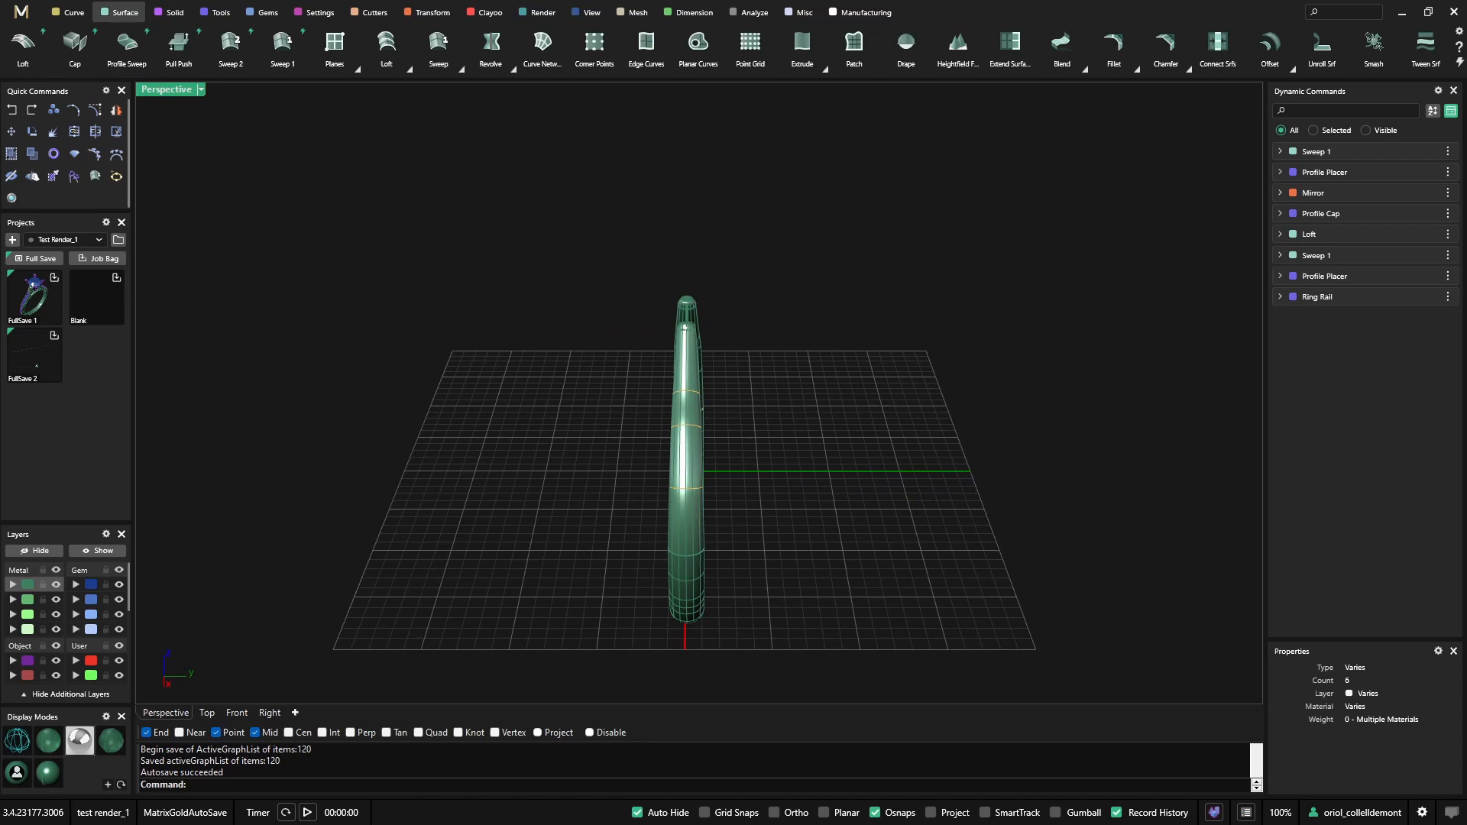
Extract an isocurve along one arm and set a row of round diamonds on it with Table placement.
click(70, 12)
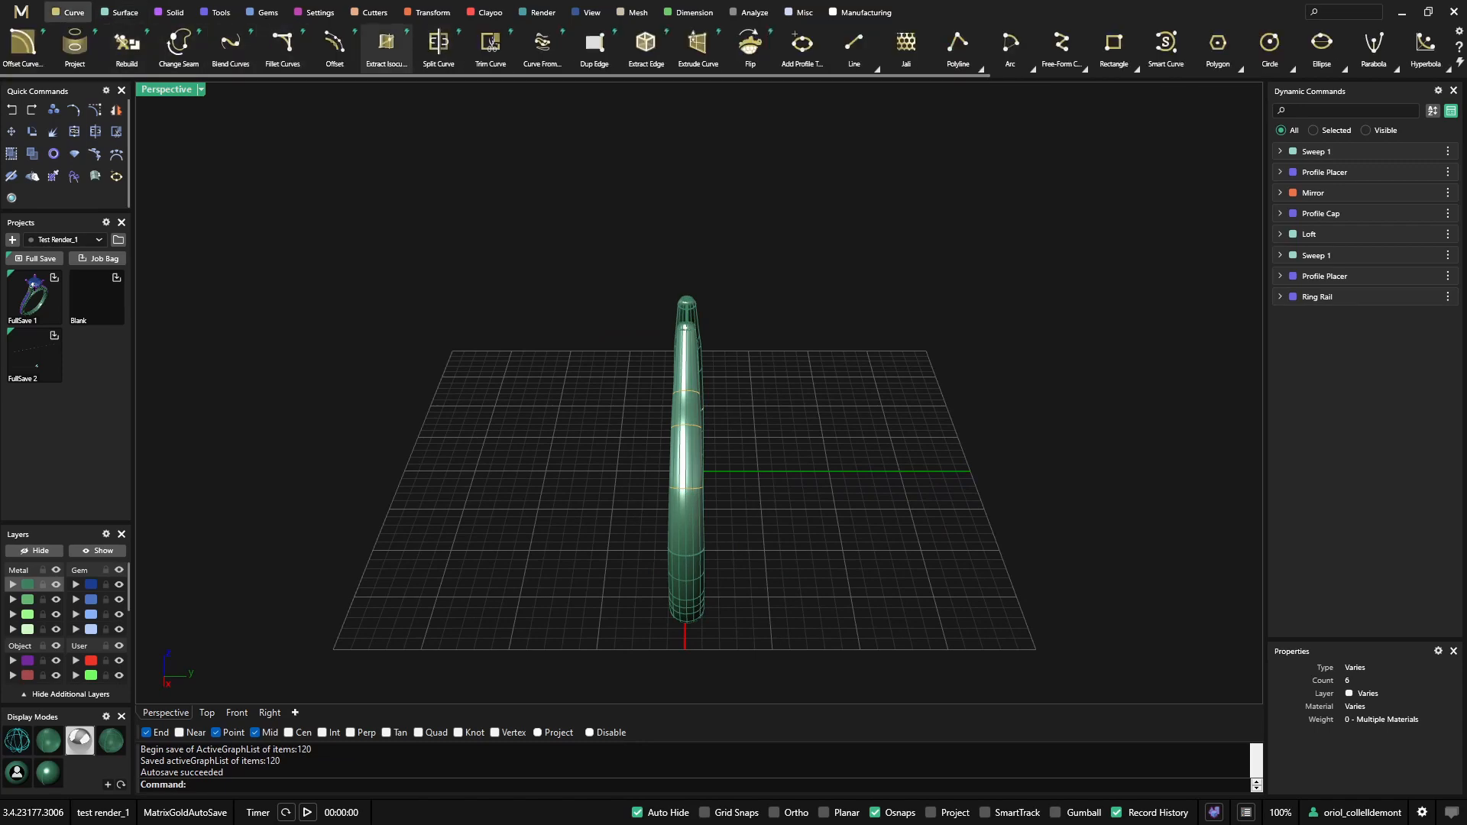
click(390, 42)
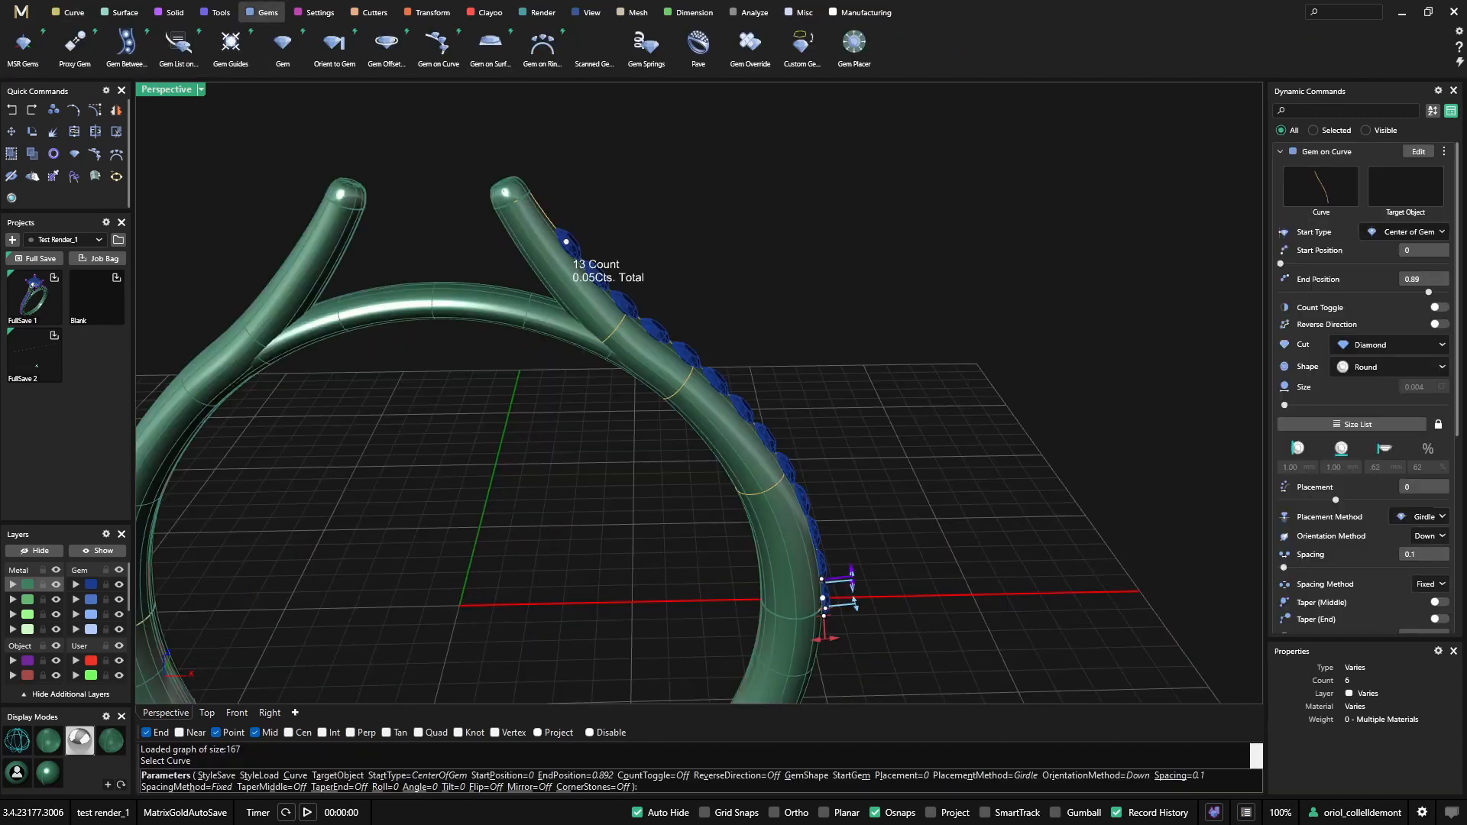
click(1430, 517)
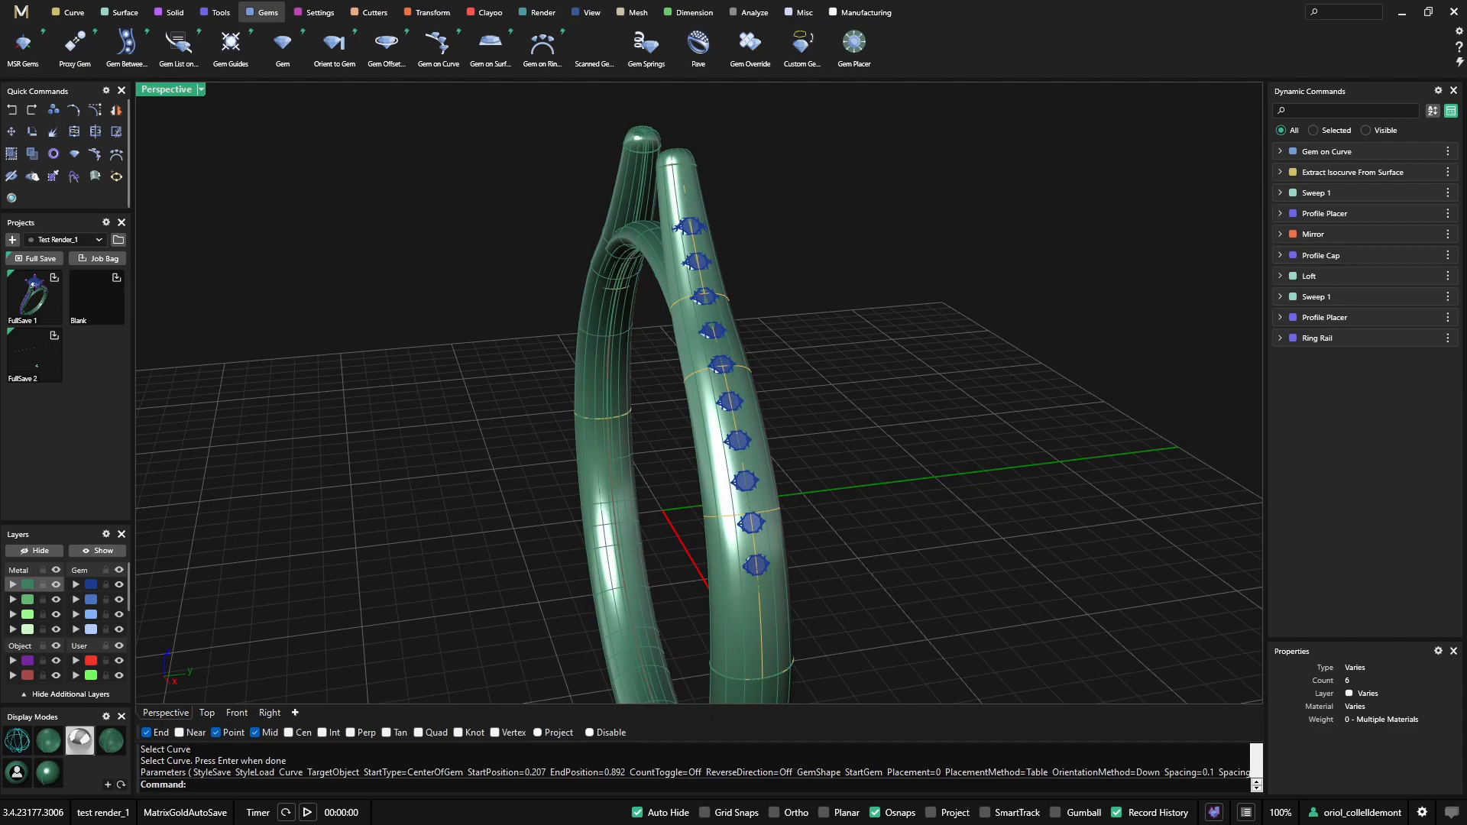
click(373, 12)
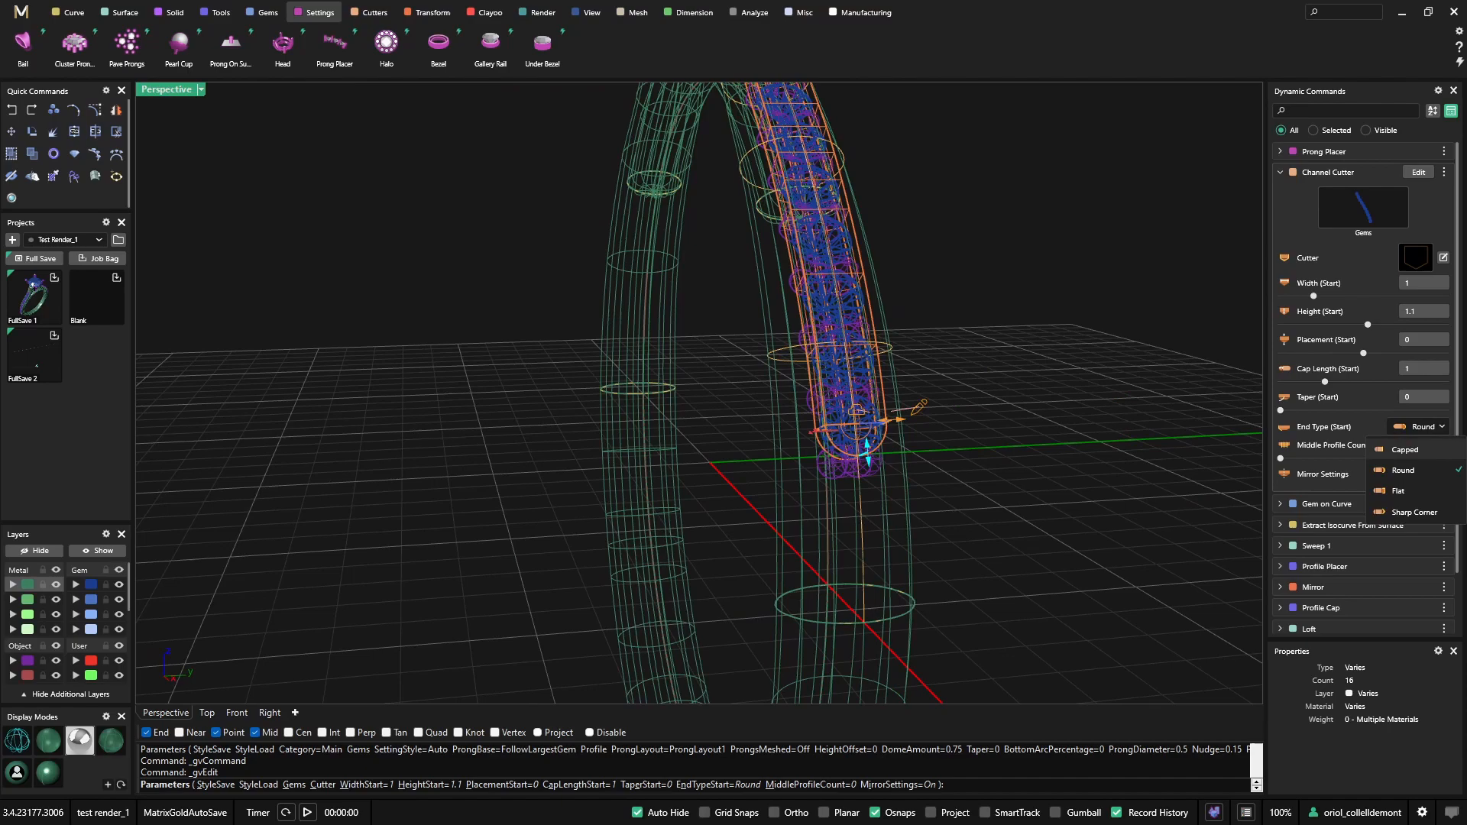
Give the channel cutter Round end type and mirror the gems, prongs and cutters to the other arm.
click(1413, 491)
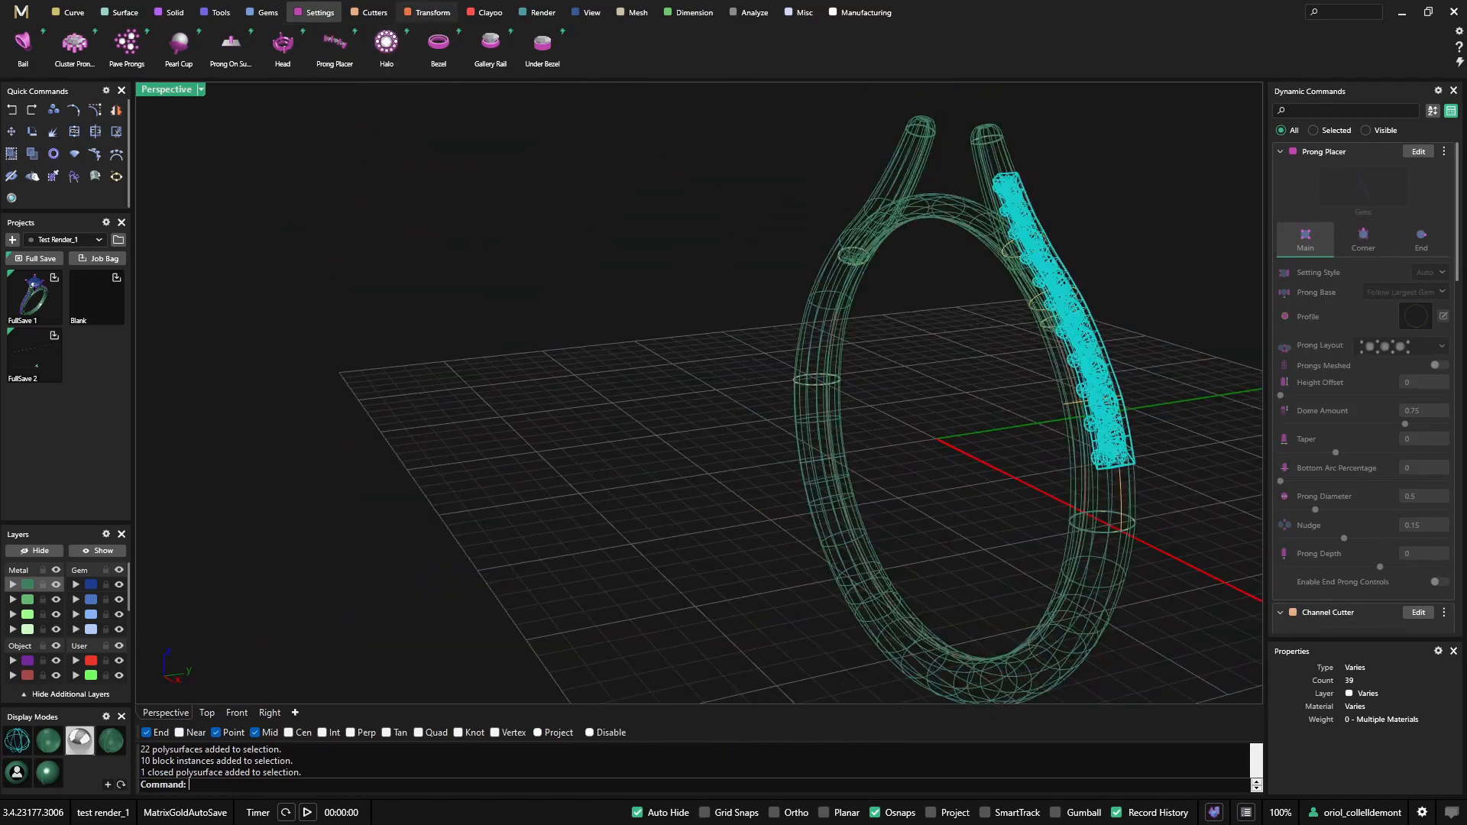
click(431, 12)
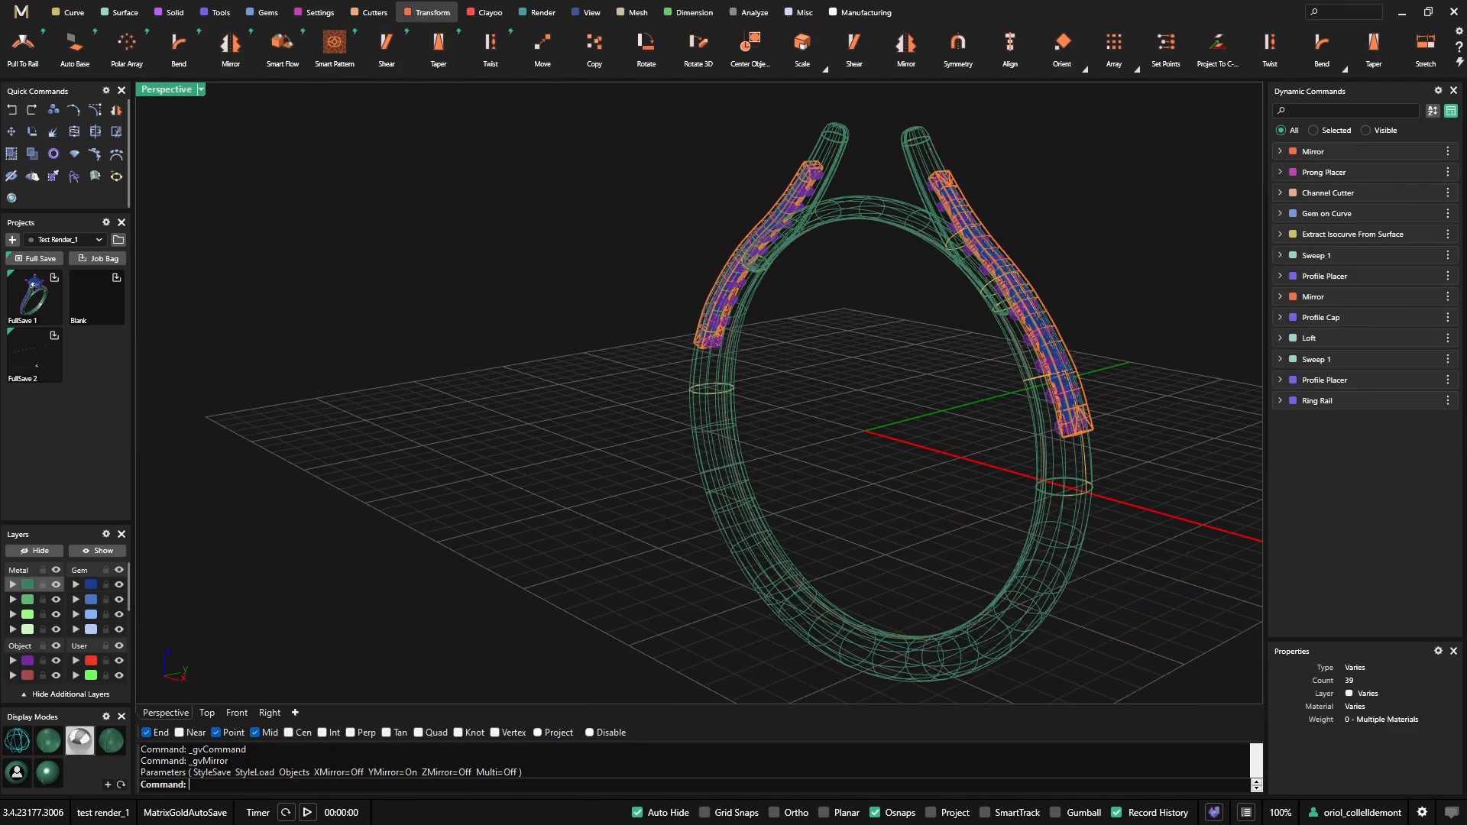
Join the shank surfaces into one solid and boolean-difference the channel cutters from it.
click(168, 12)
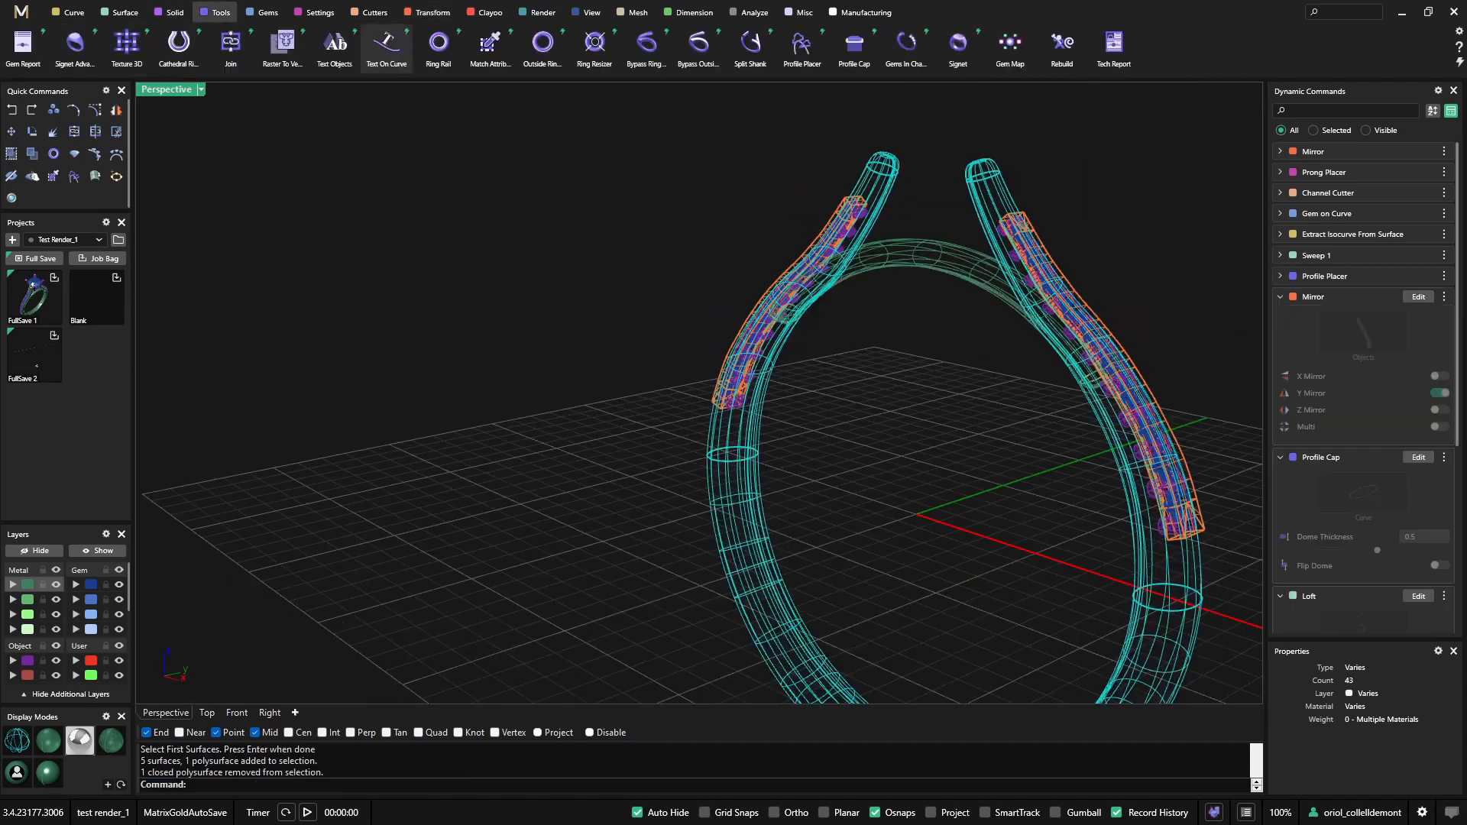
click(438, 42)
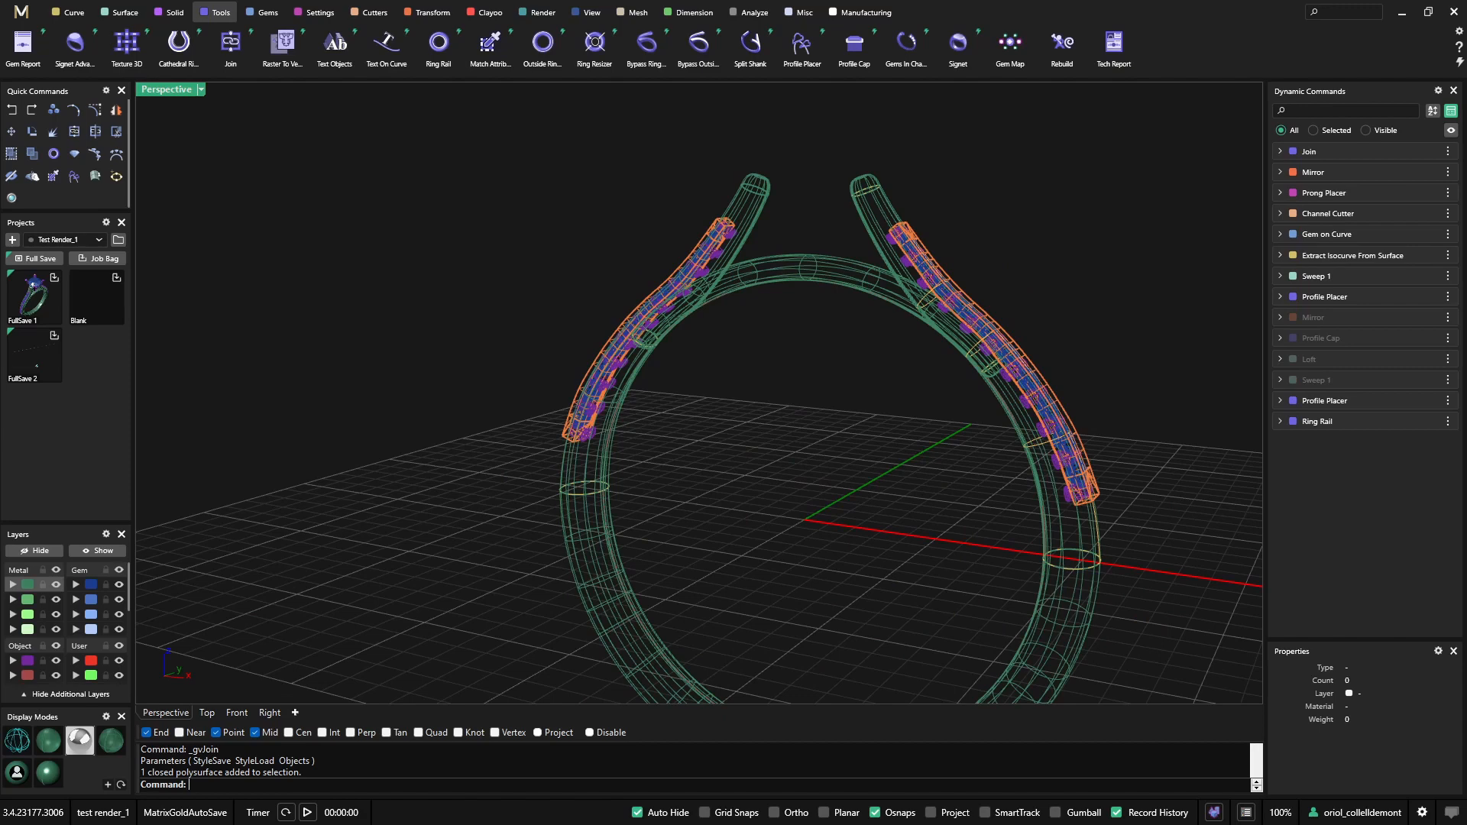
click(169, 13)
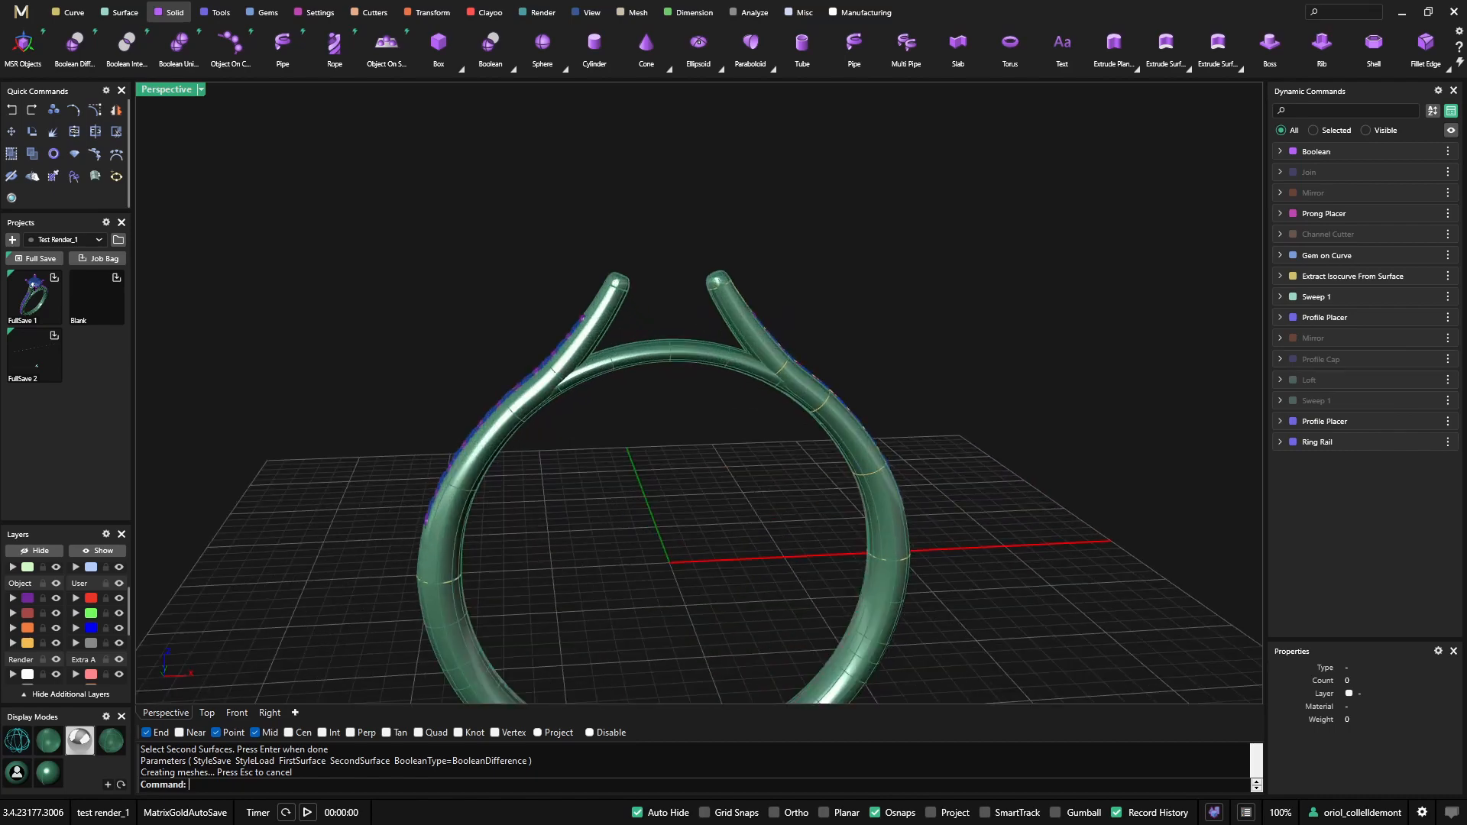
Set a large round diamond on the ring rail atop both arms and show the ring shaded.
click(269, 12)
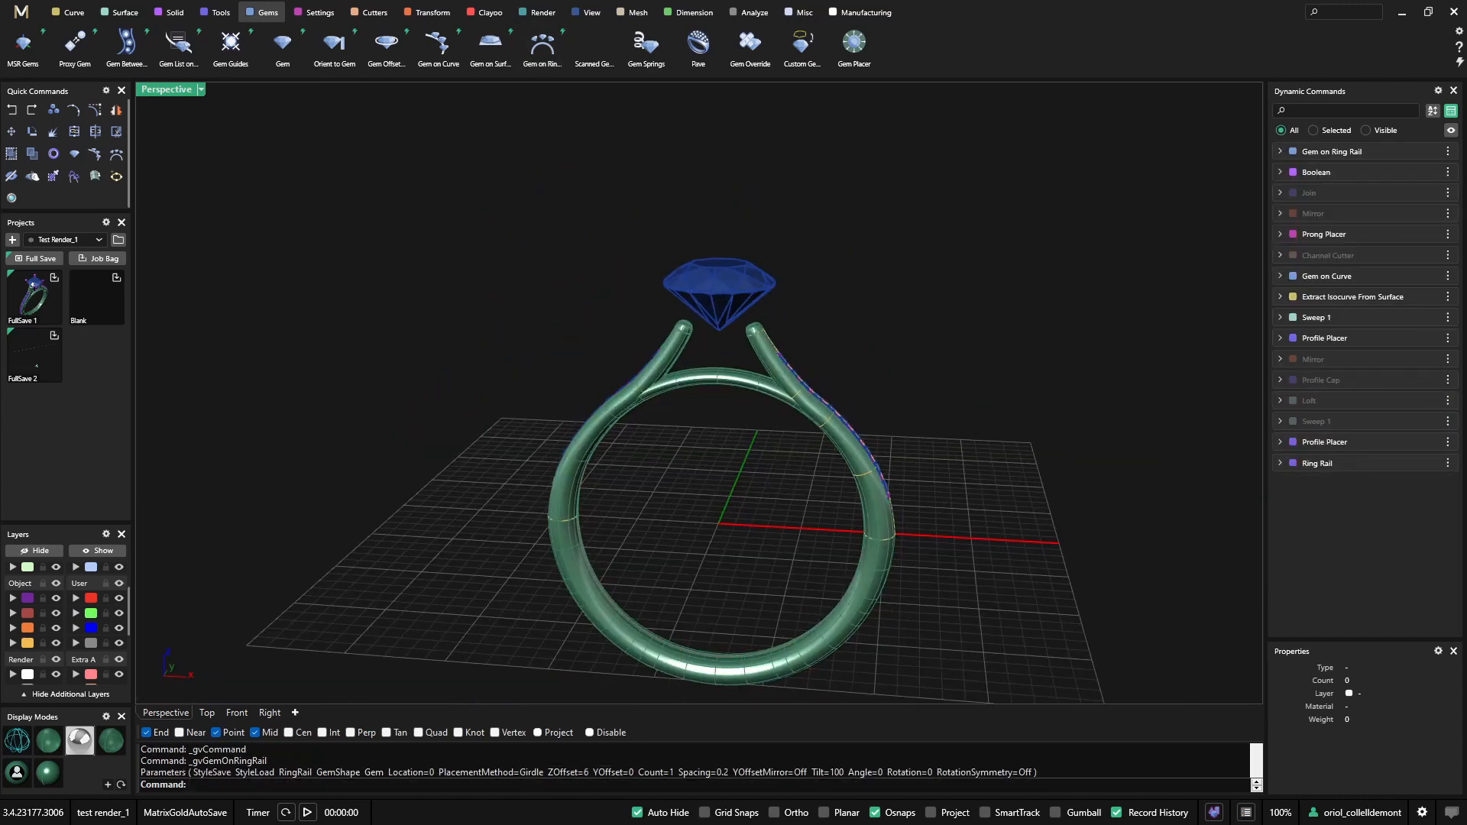
mouse_move(1361, 338)
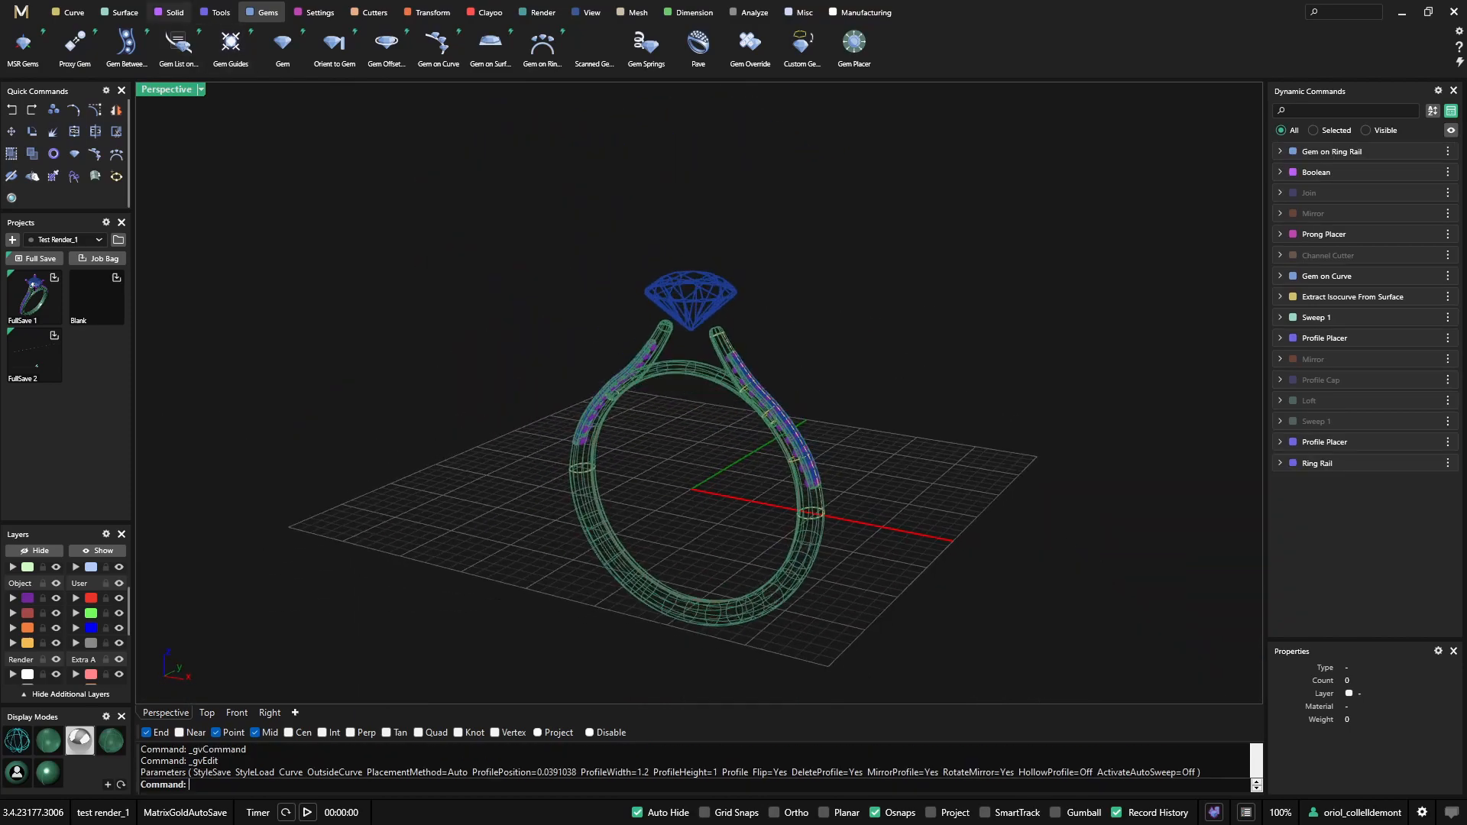
click(175, 12)
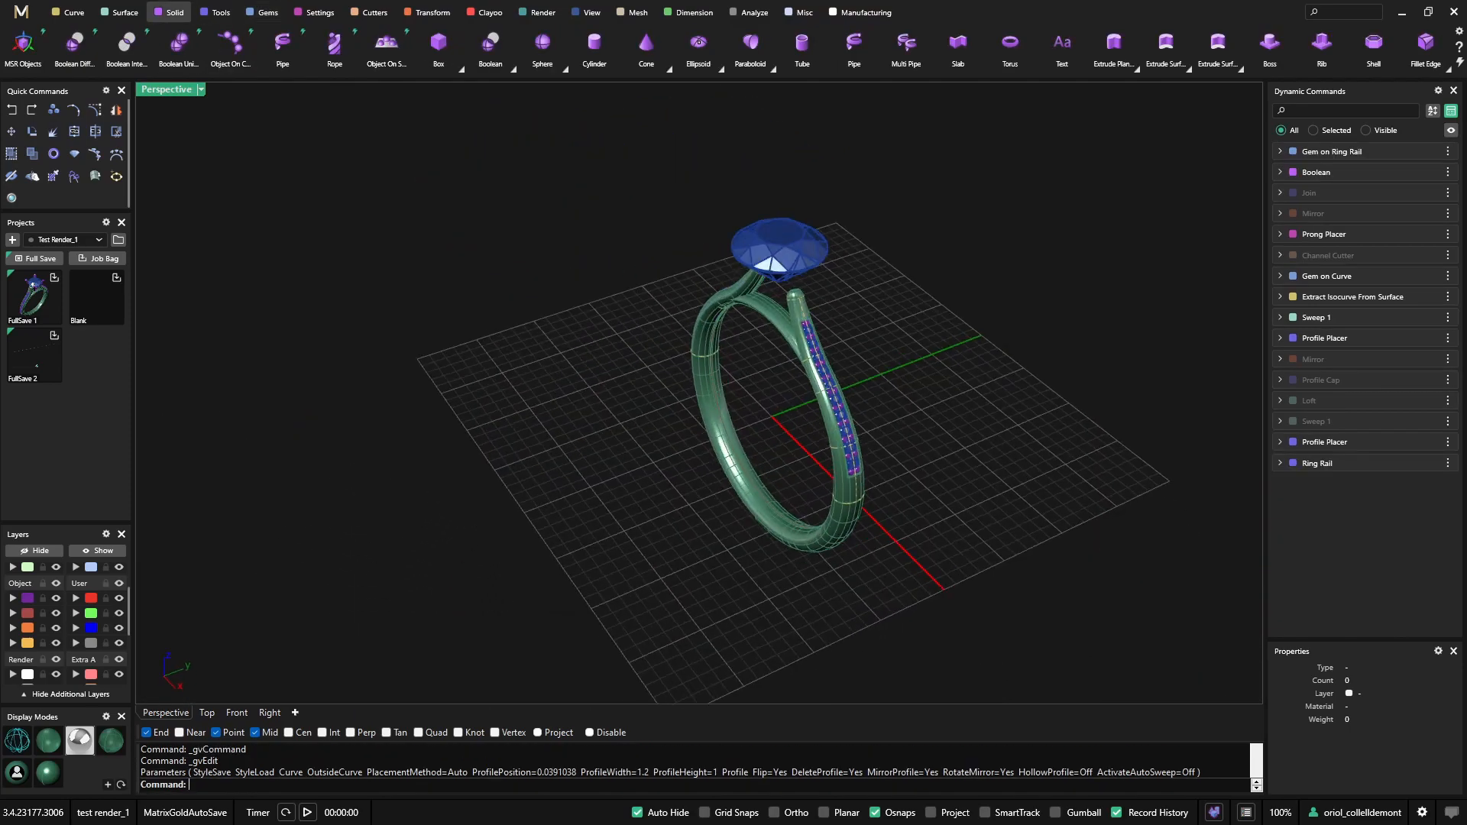